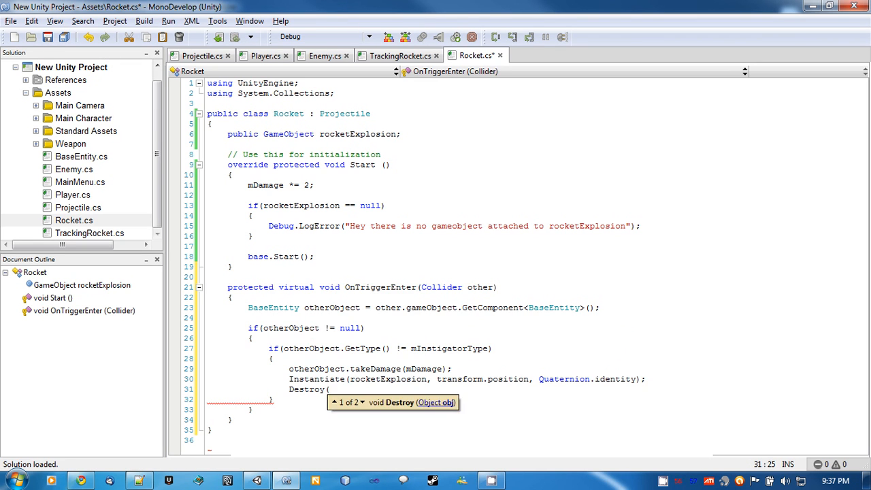
- Finish Rocket.cs's hit handler with Destroy(gameObject); after spawning the explosion
{"action": "type", "text": "gameObject);"}
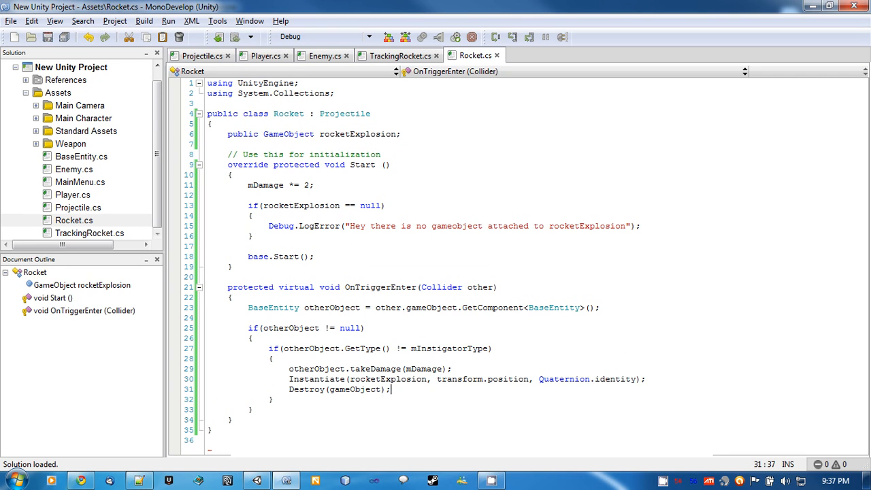
{"action": "mouse_move", "coordinate": [333, 307]}
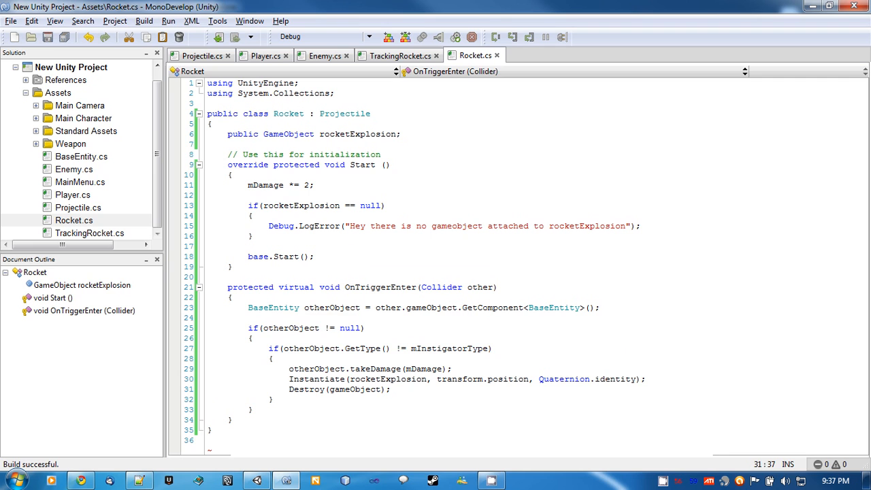
{"action": "mouse_move", "coordinate": [388, 60]}
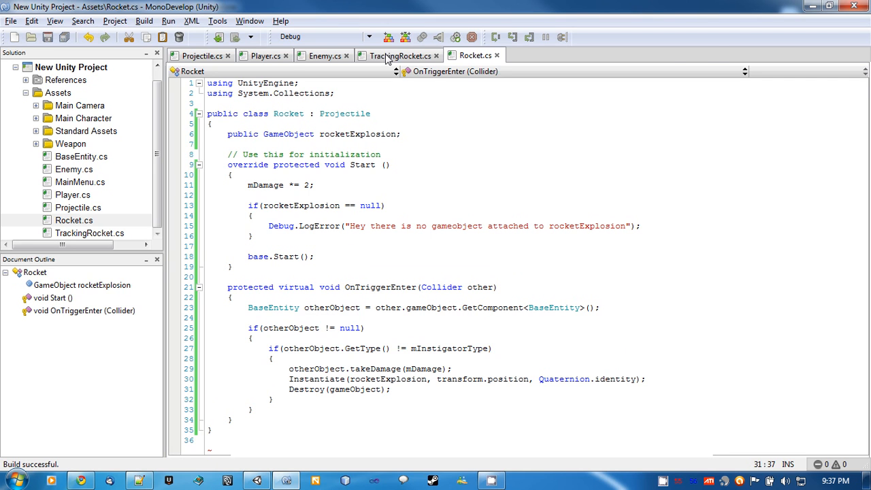
- In TrackingRocket.cs, rename the class to TrackingRocket and make it inherit from Rocket
{"action": "left_click", "coordinate": [400, 55]}
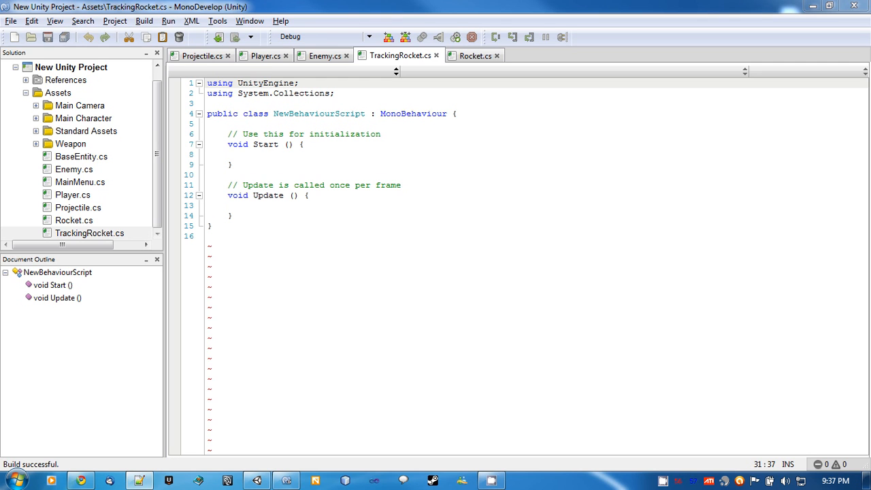
{"action": "type", "text": "T"}
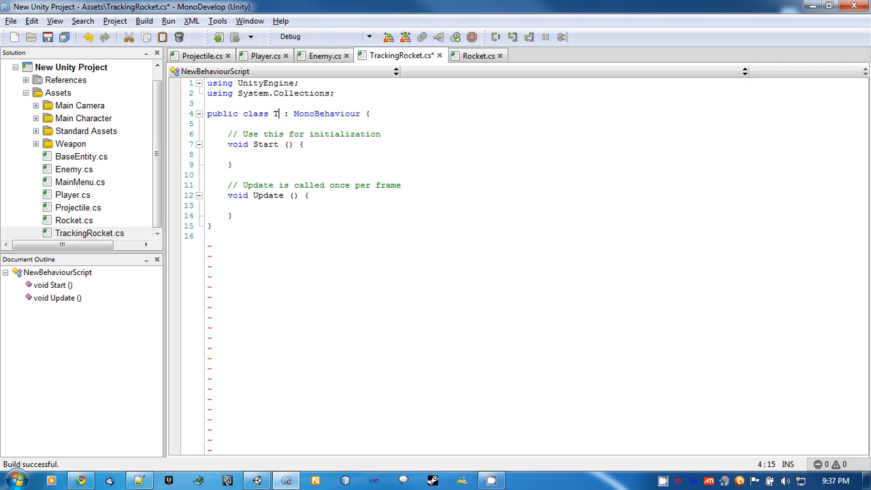
{"action": "type", "text": "rackingRocket"}
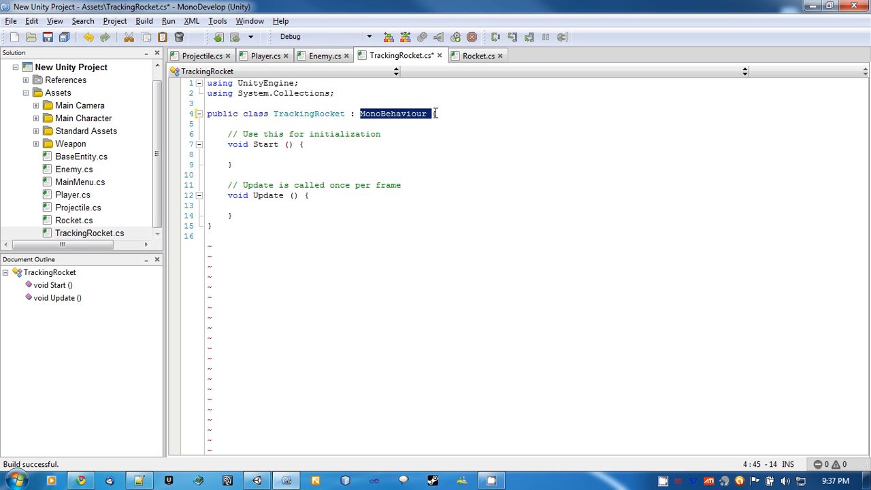
{"action": "type", "text": "Rocket"}
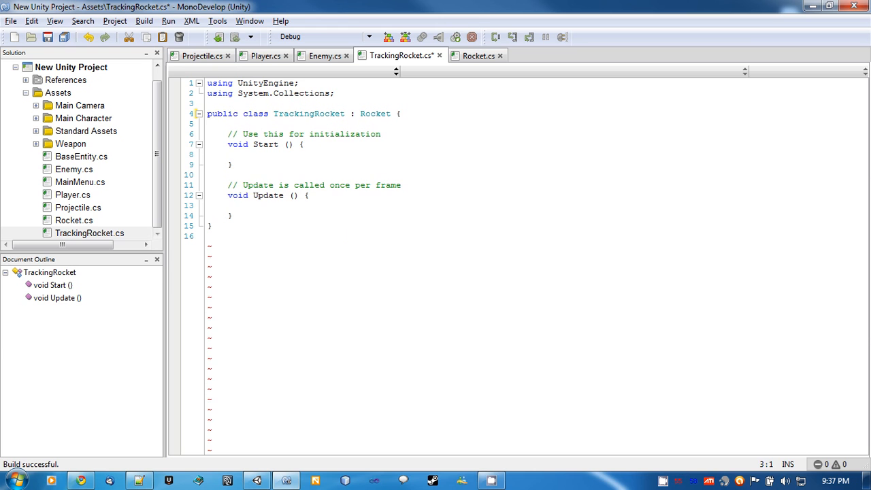
{"action": "key", "text": "Return"}
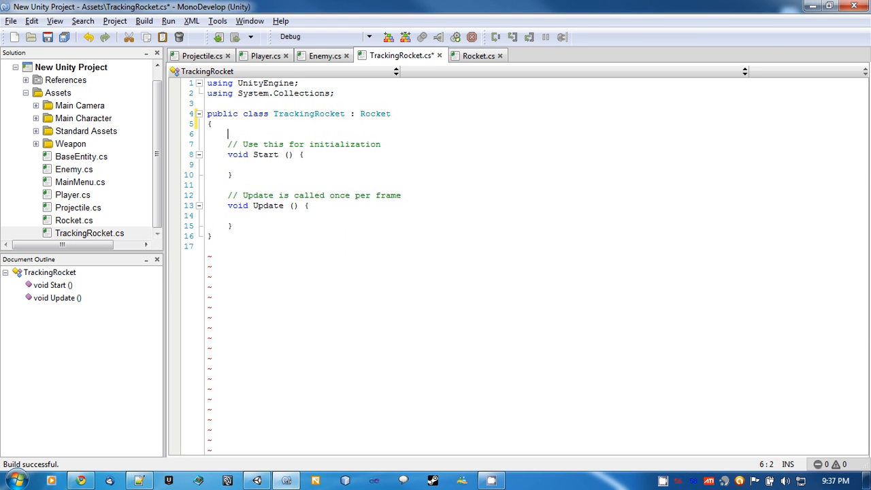
- Declare a private Transform target; field in TrackingRocket
{"action": "type", "text": "proivate"}
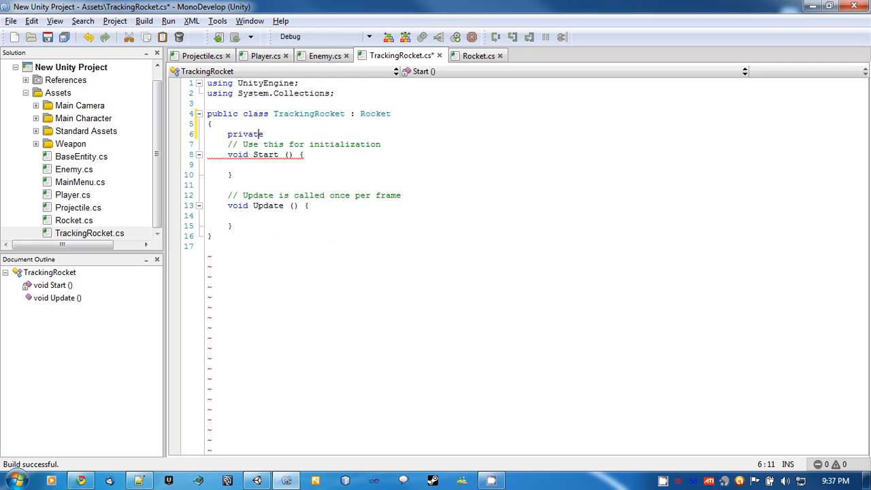
{"action": "type", "text": "Transform"}
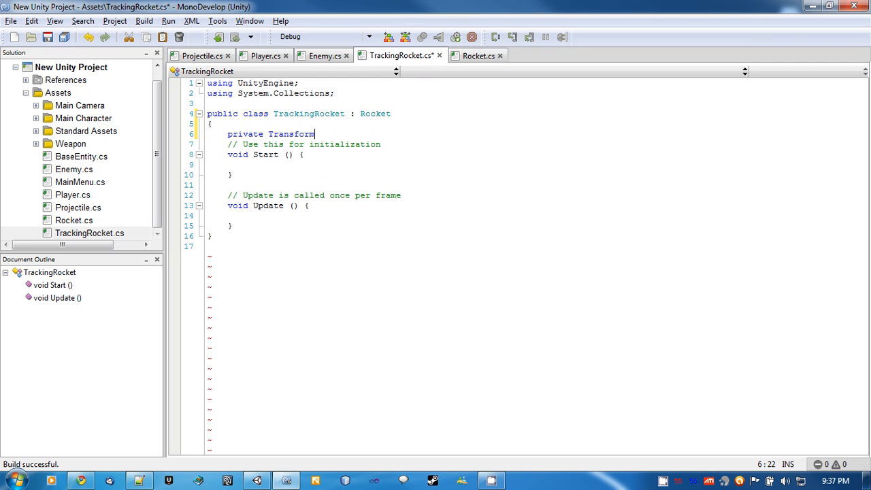
{"action": "type", "text": "target;"}
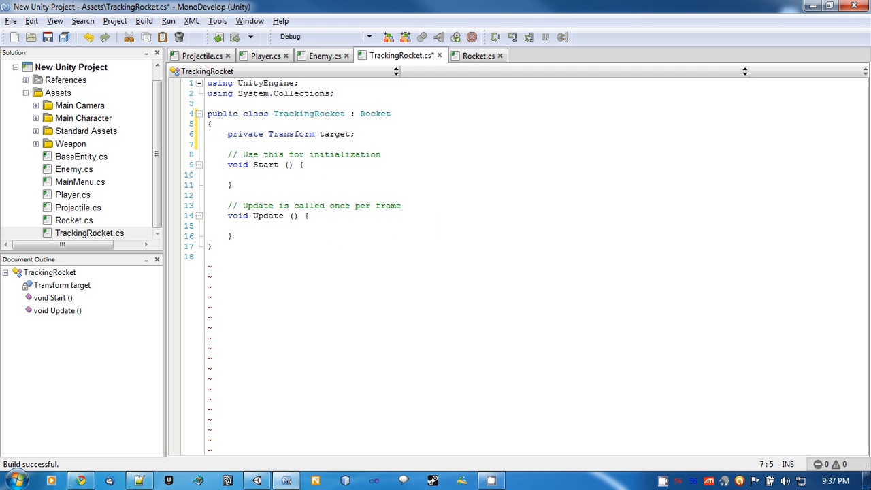
{"action": "left_click", "coordinate": [229, 165]}
{"action": "type", "text": "override protected "}
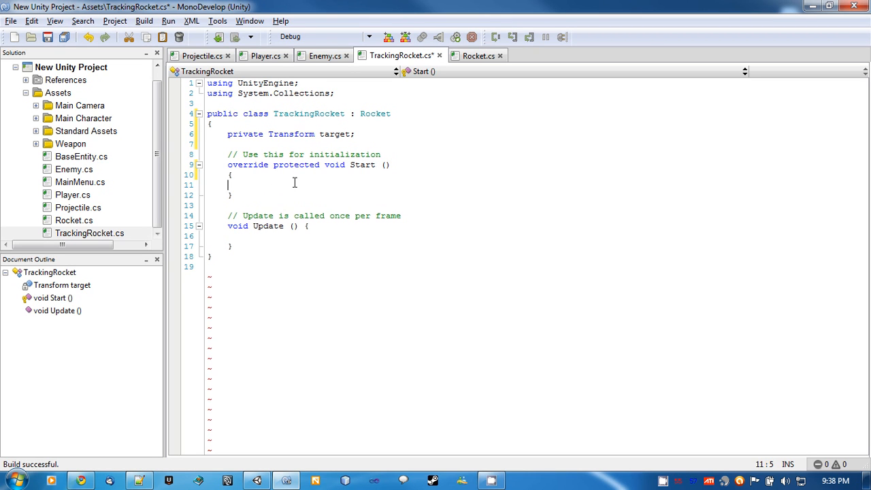
- Add mLifeSpan = 4.0f; as the first statement of TrackingRocket's overridden Start
{"action": "type", "text": "mLifeSpan"}
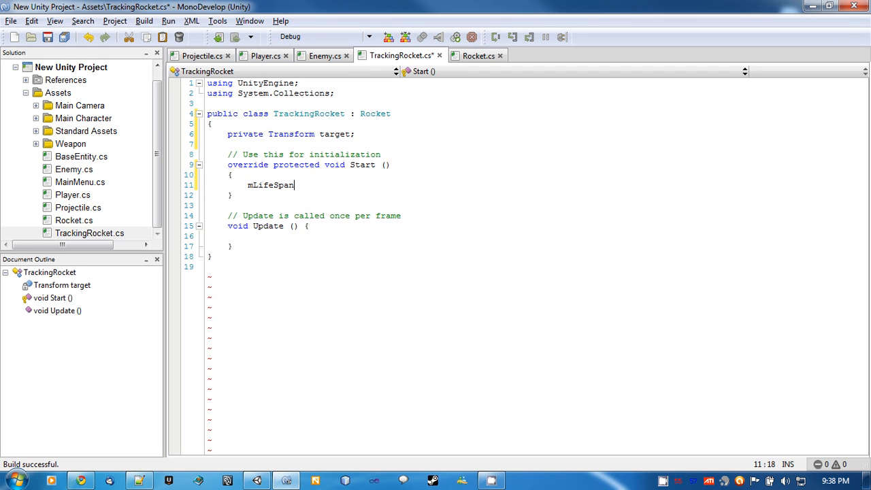
{"action": "type", "text": "4.0f"}
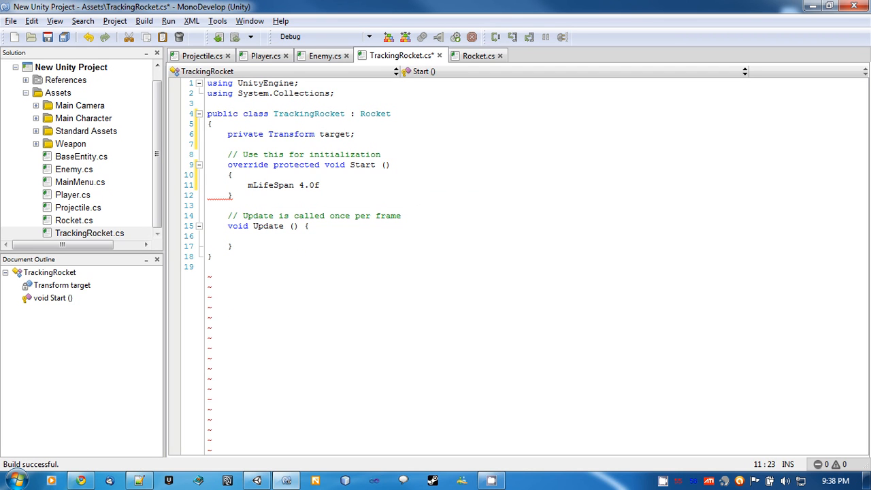
{"action": "type", "text": ";"}
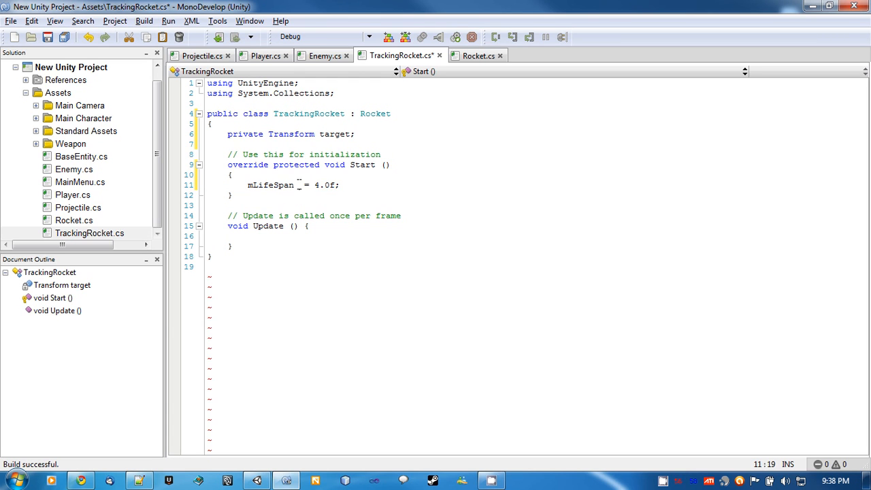
{"action": "key", "text": "Return"}
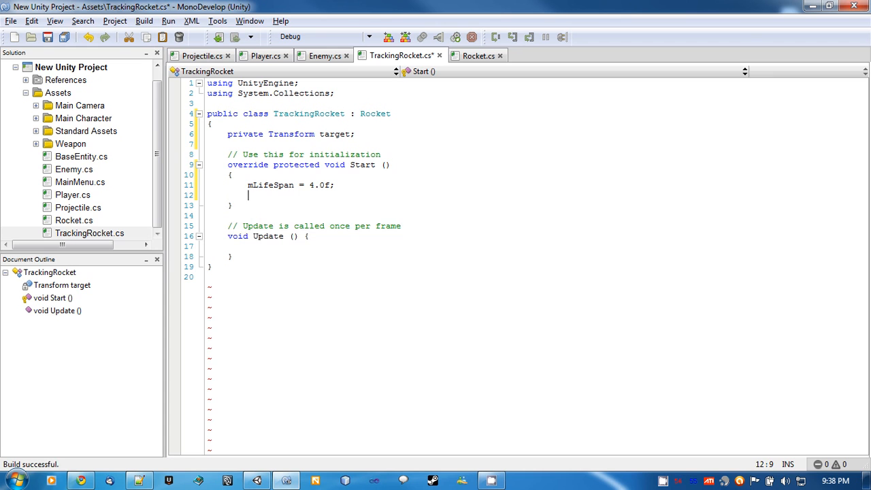
- Call StartCoroutine for checkIfTargetDestroyed() and rotateTowardsEnemy() in Start
{"action": "type", "text": "StartCoroutine"}
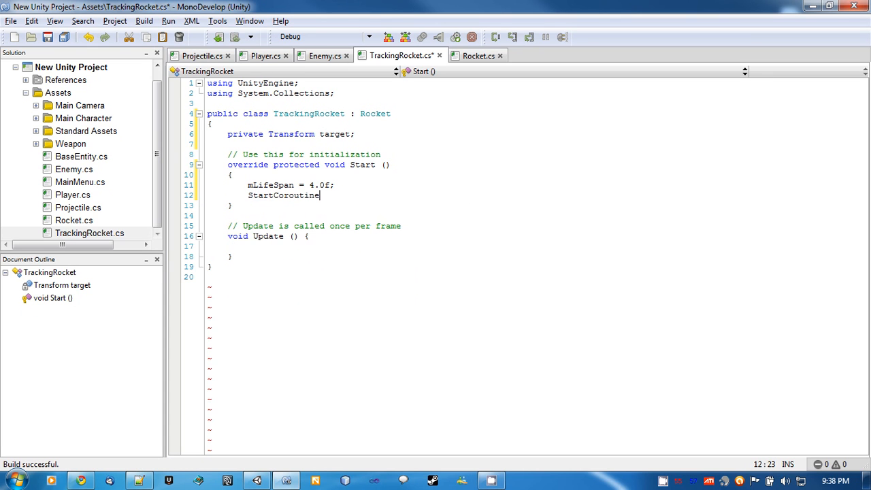
{"action": "type", "text": "(check"}
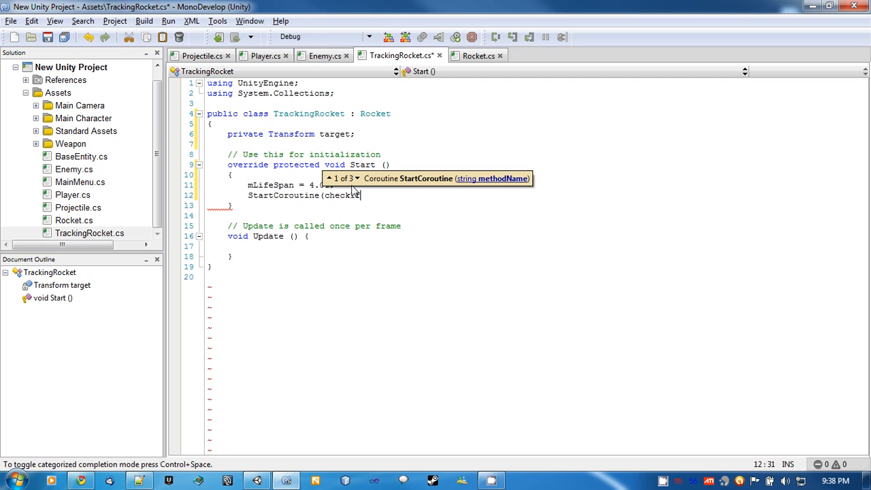
{"action": "type", "text": "TargetDe"}
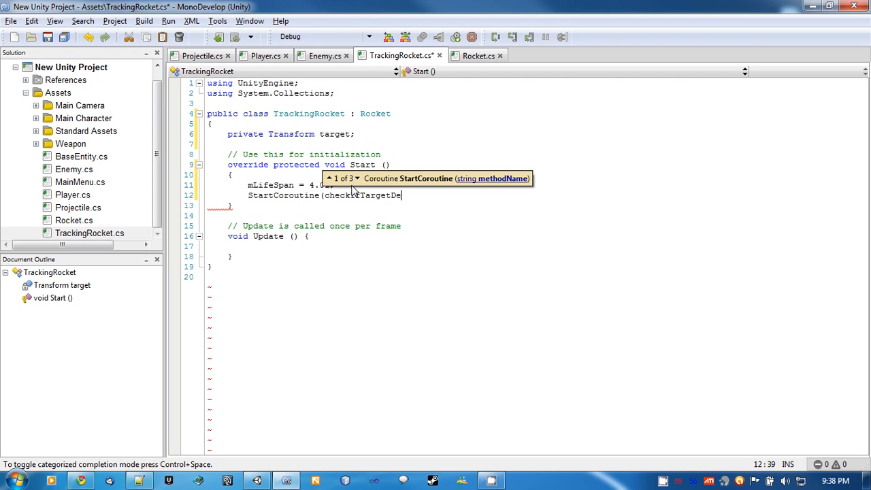
{"action": "type", "text": "stroyed"}
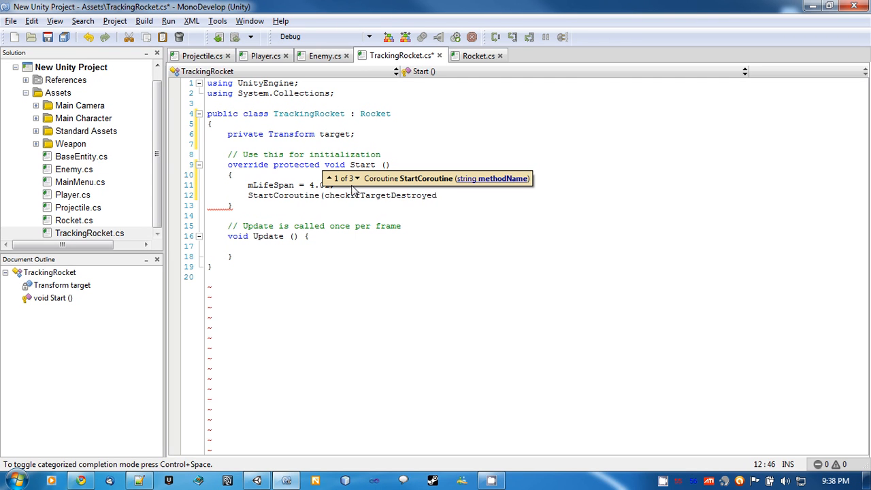
{"action": "type", "text": "StartCoroutine"}
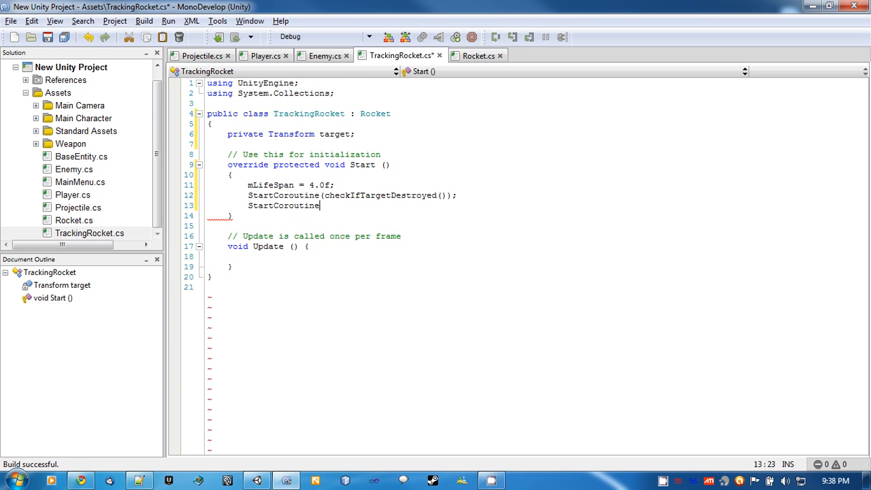
{"action": "type", "text": "(rotateToward"}
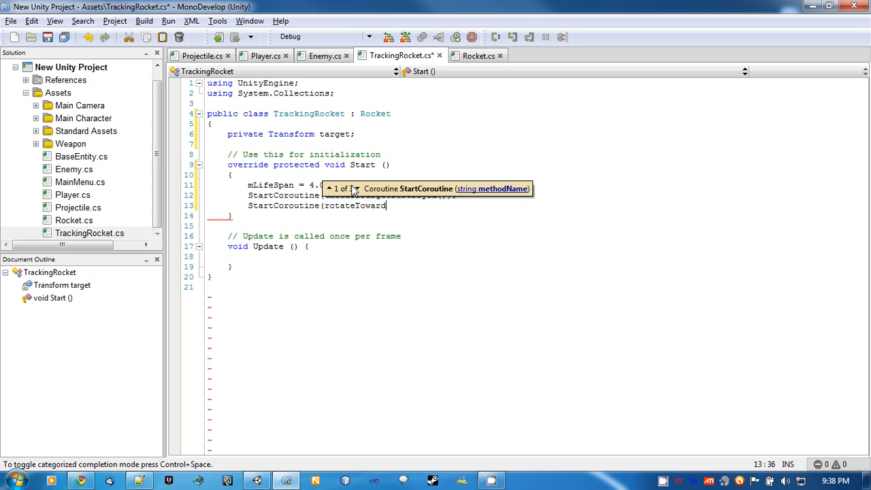
{"action": "type", "text": "sEnemy());"}
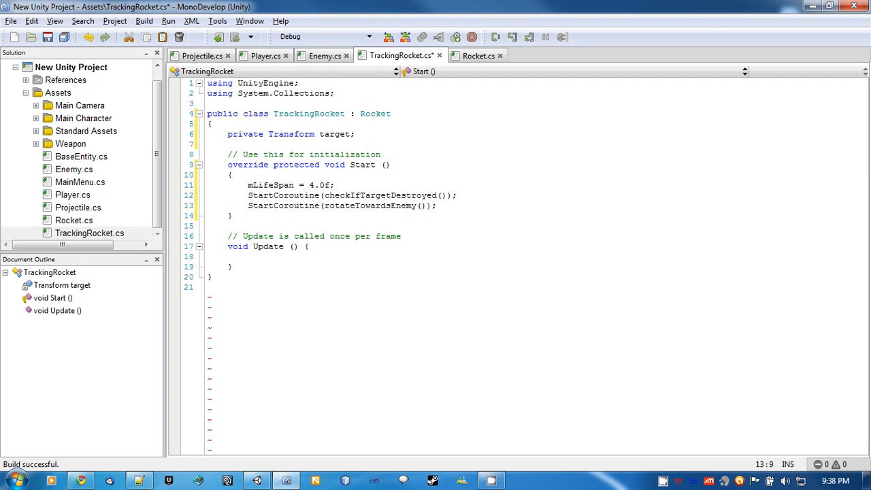
{"action": "double_click", "coordinate": [372, 204]}
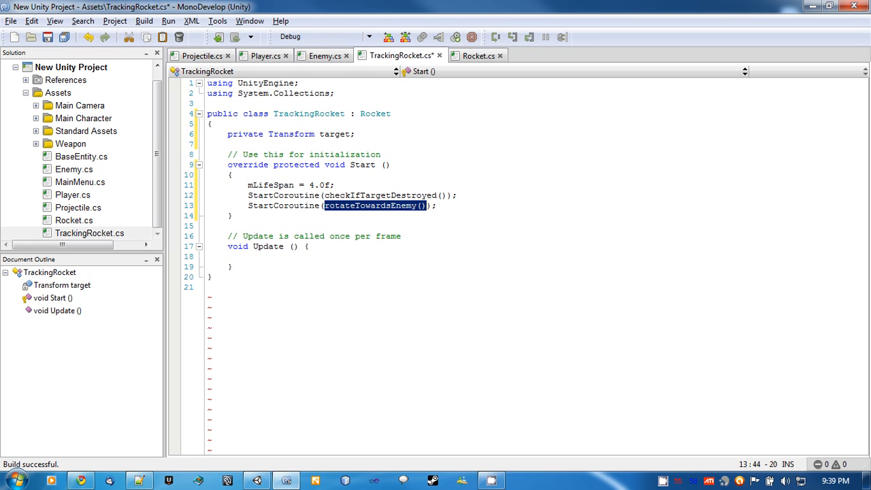
- End Start with base.Start(); and remove the empty default Update method
{"action": "type", "text": "bas"}
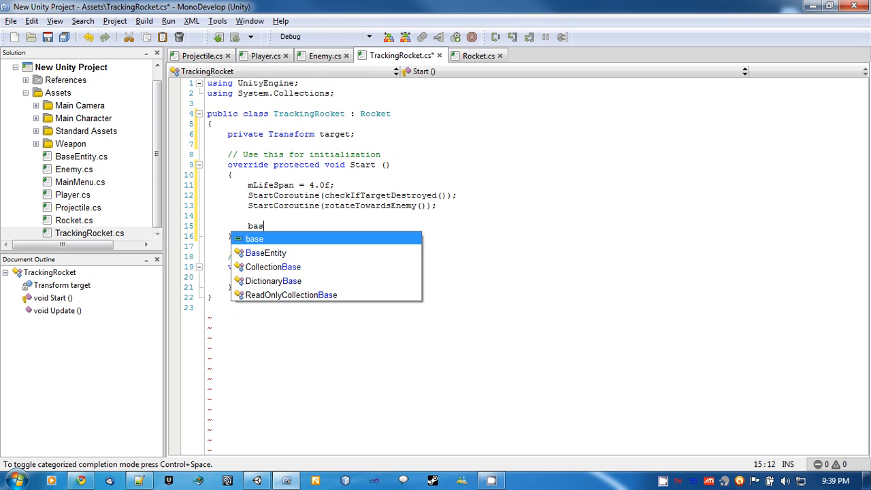
{"action": "type", "text": "e"}
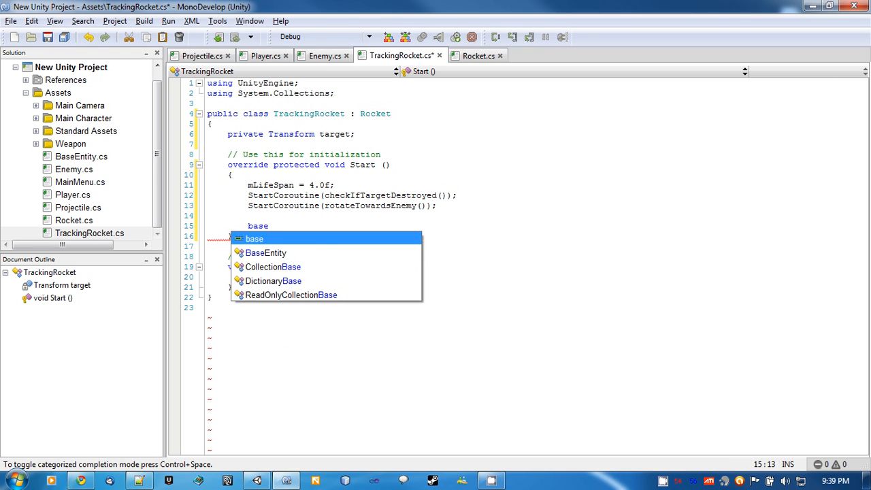
{"action": "type", "text": "."}
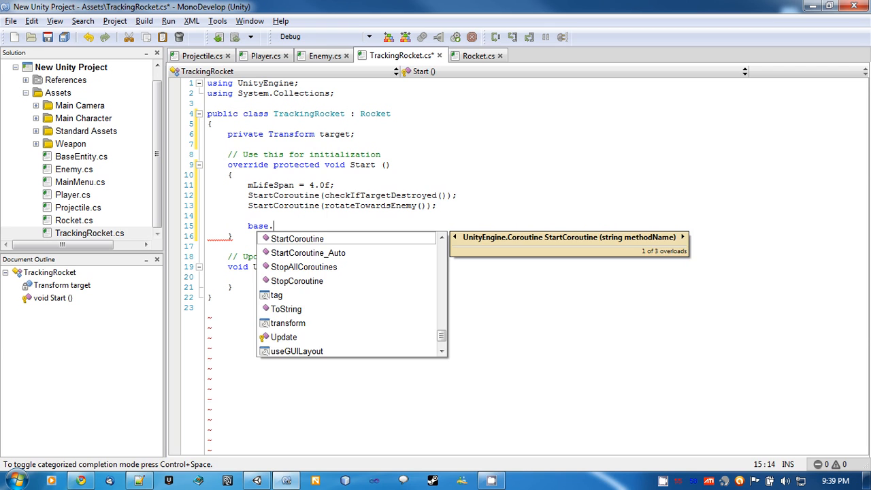
{"action": "type", "text": "St"}
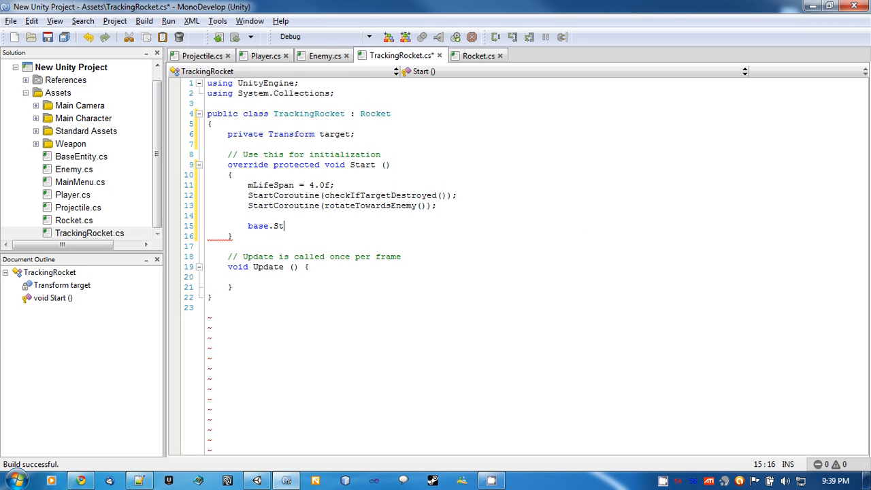
{"action": "type", "text": "art();"}
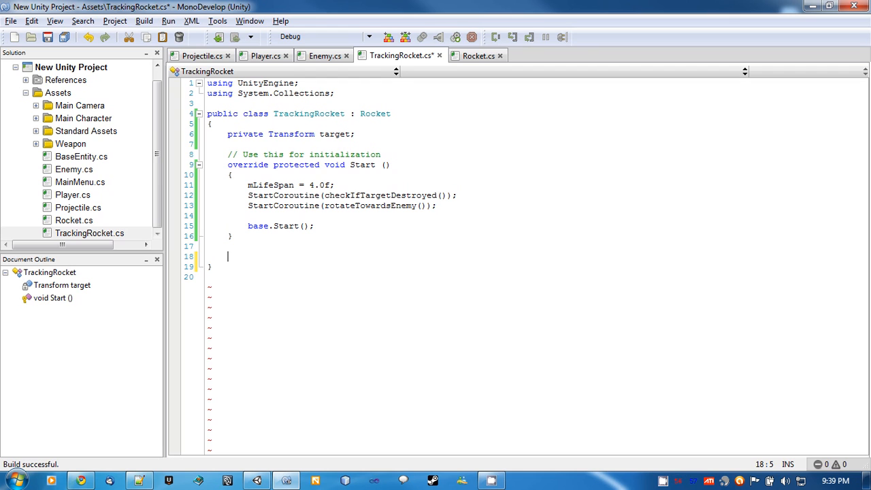
{"action": "type", "text": "che"}
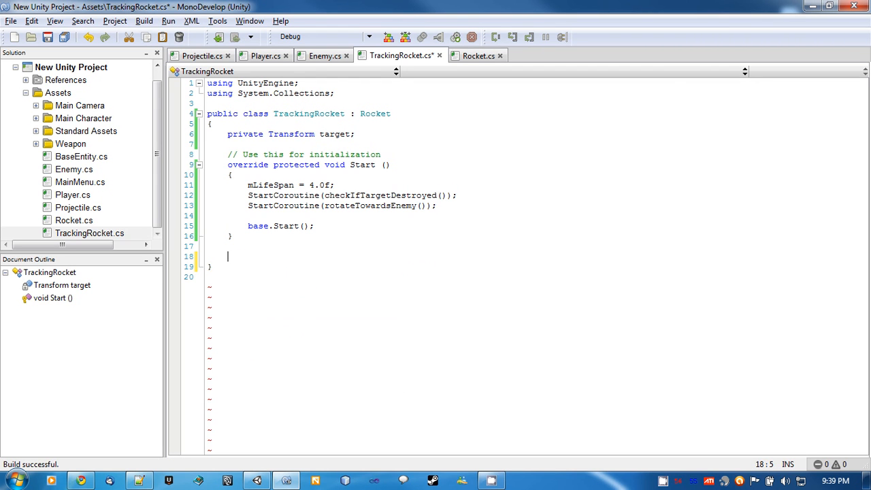
{"action": "type", "text": "private IEnumerator"}
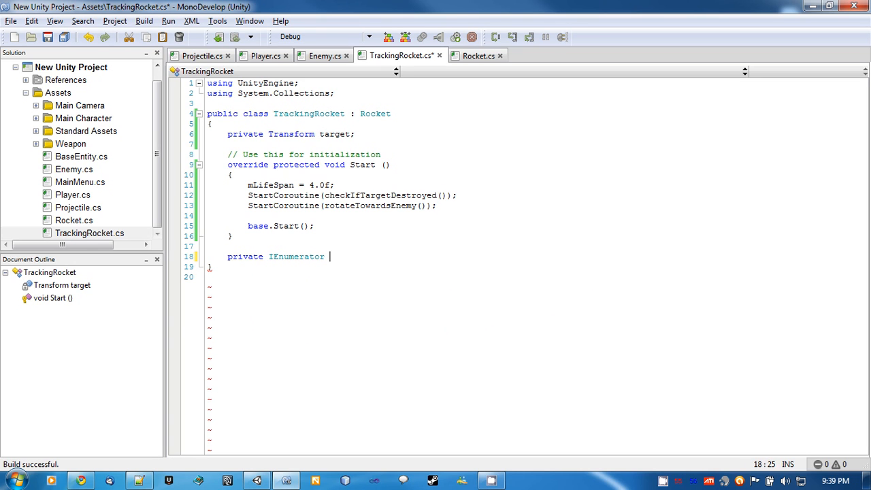
- Declare the checkIfTargetDestroyed() coroutine, starting with yield return WaitForSeconds(0.5f)
{"action": "type", "text": "checkIfTar"}
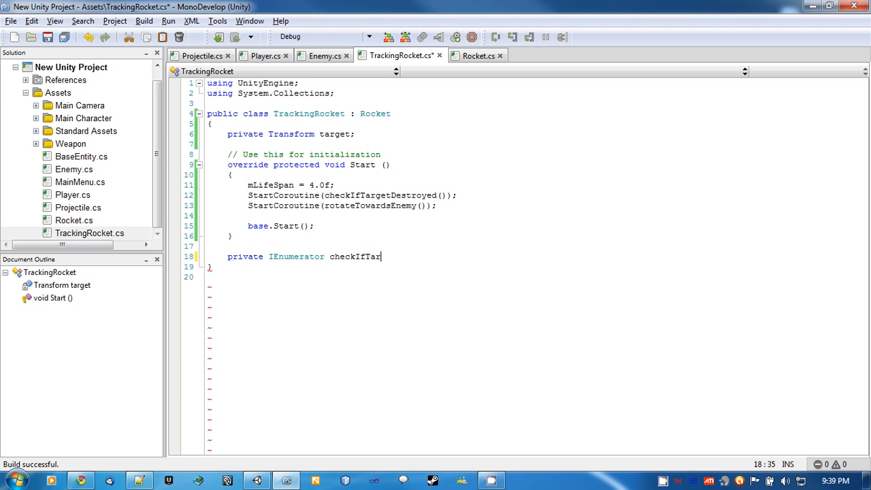
{"action": "type", "text": "getDes"}
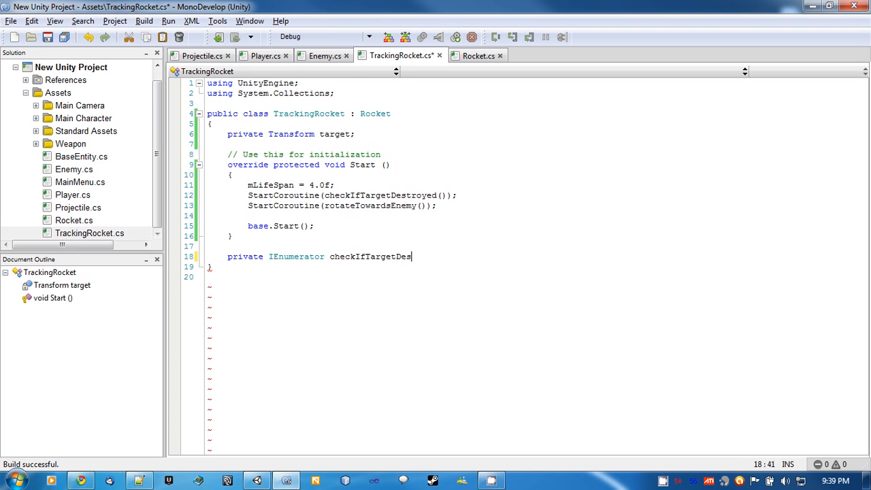
{"action": "type", "text": "troyed()"}
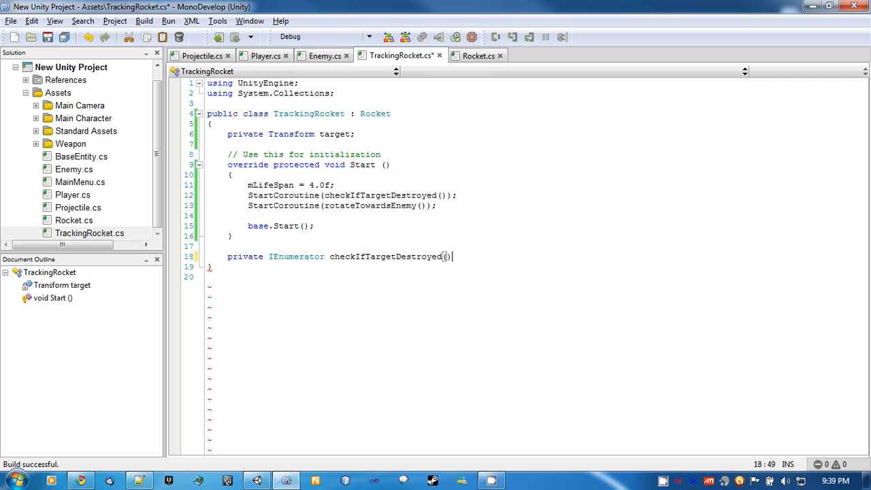
{"action": "key", "text": "Return"}
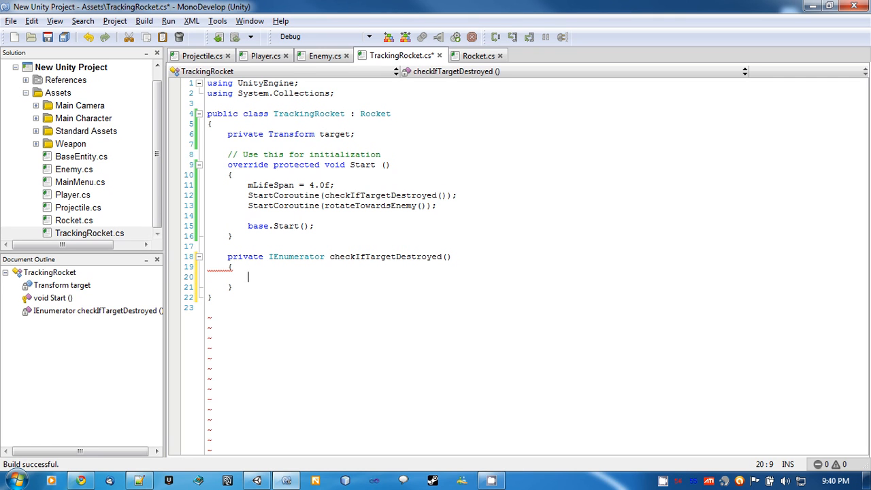
{"action": "type", "text": "yield return new WaitForSeconds("}
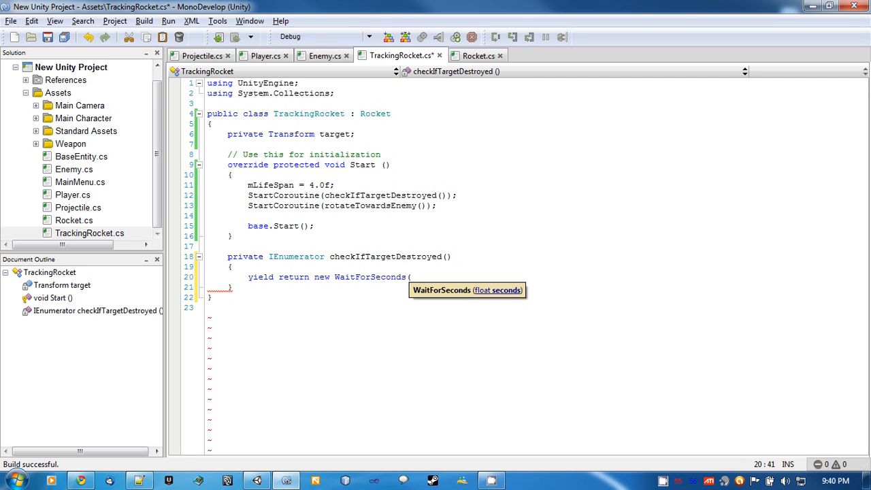
{"action": "type", "text": "0.5f);"}
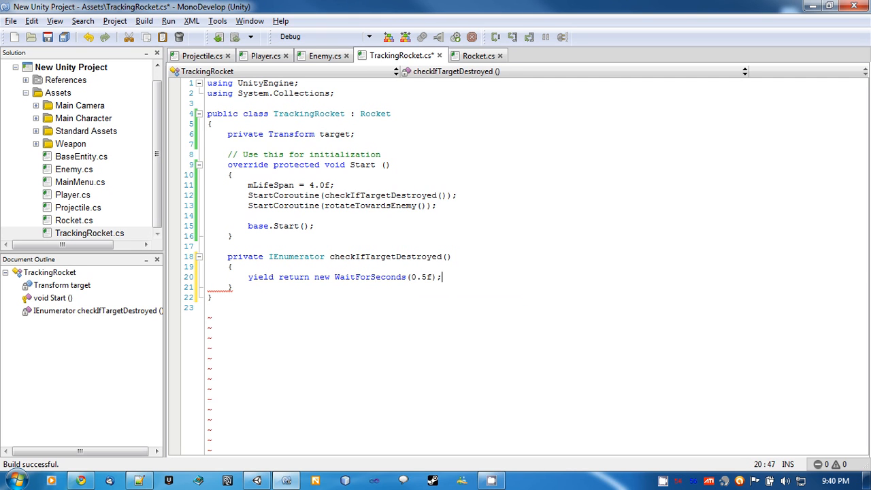
- Add a while(true) loop calling findTarget() when target is null, waiting 1.0f each pass
{"action": "type", "text": "while(true)"}
{"action": "type", "text": "{"}
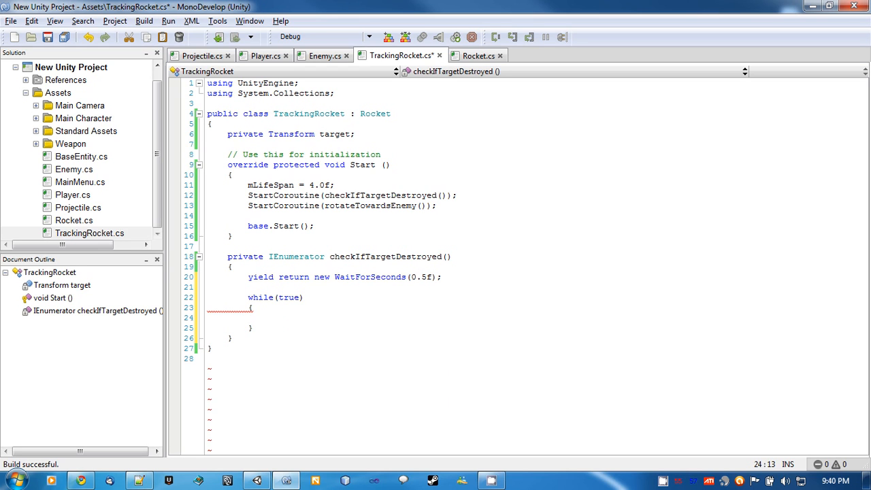
{"action": "type", "text": "if()"}
{"action": "type", "text": "{"}
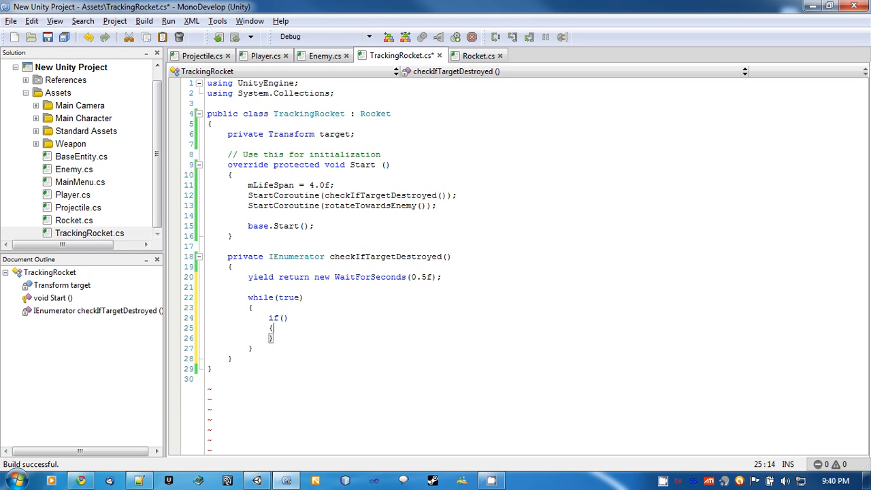
{"action": "type", "text": "target == null"}
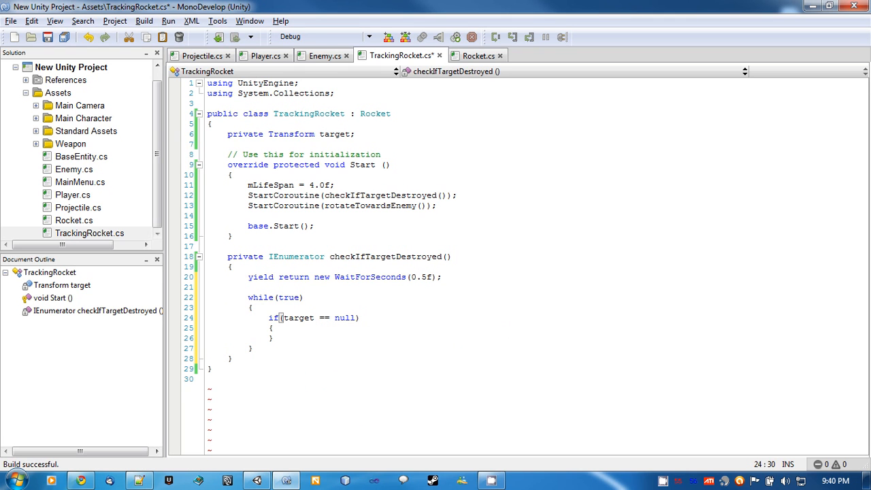
{"action": "type", "text": "findTarget();"}
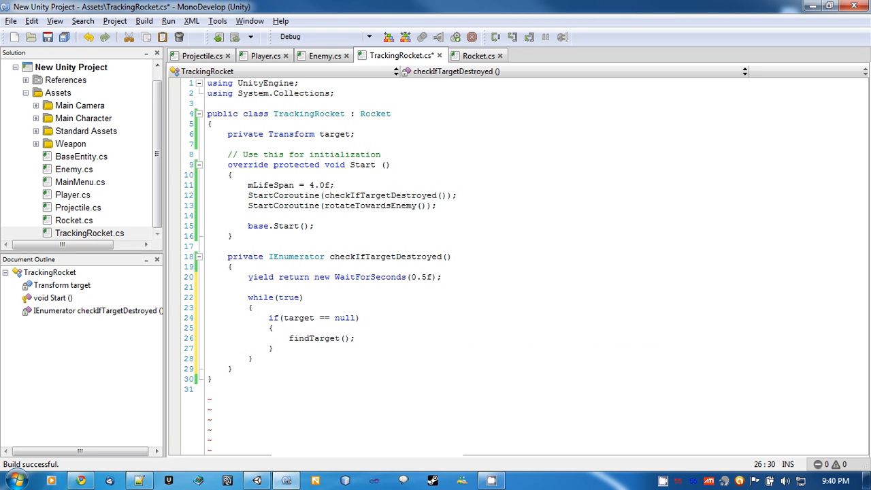
{"action": "type", "text": "yield return new W"}
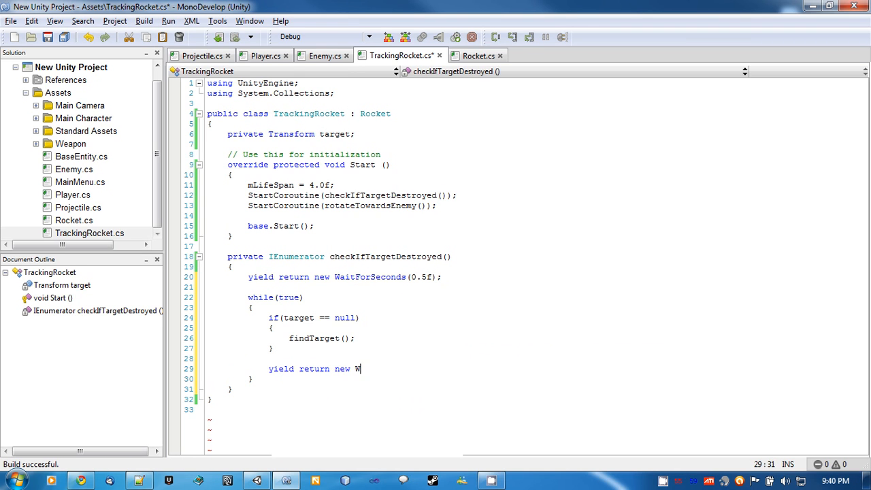
{"action": "type", "text": "aitForSeconds(1.0"}
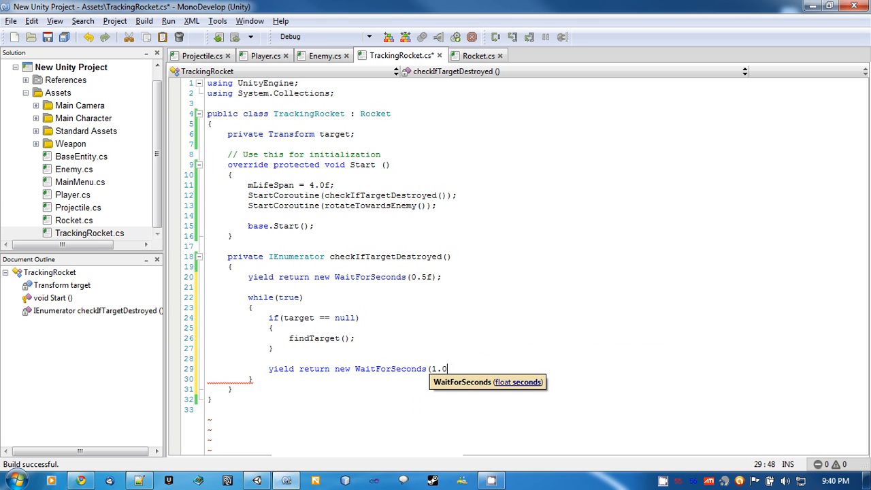
{"action": "type", "text": "f);"}
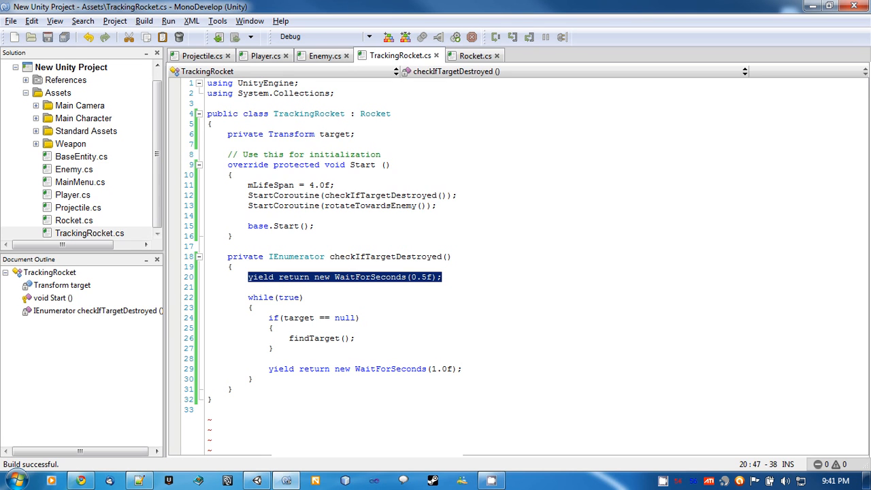
- Begin a new private method below the coroutine and select the findTarget(); call
{"action": "left_click", "coordinate": [270, 388]}
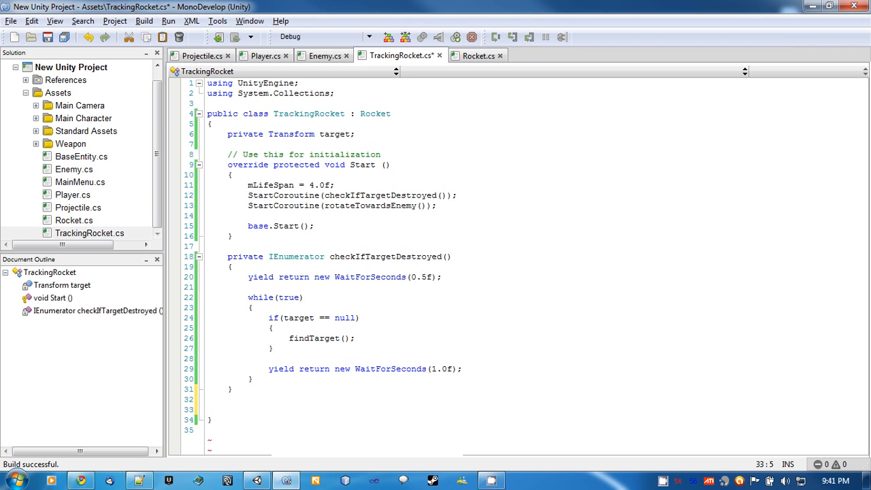
{"action": "left_click", "coordinate": [227, 408]}
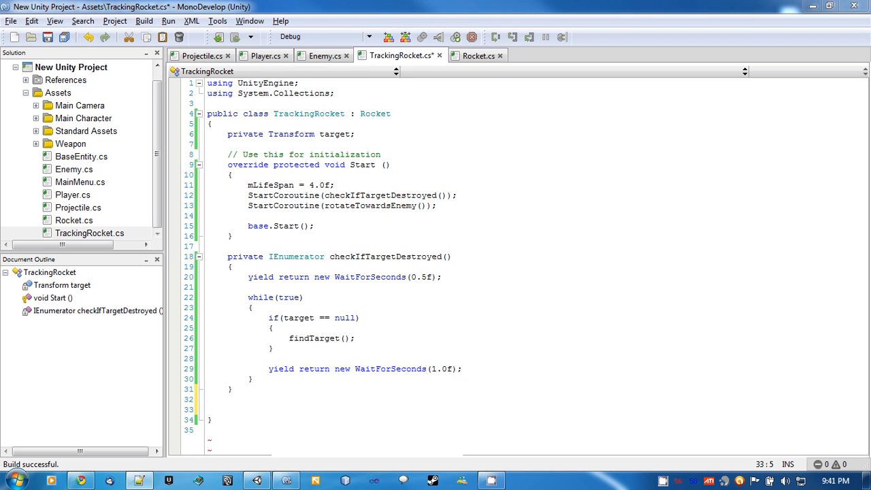
{"action": "type", "text": "provate"}
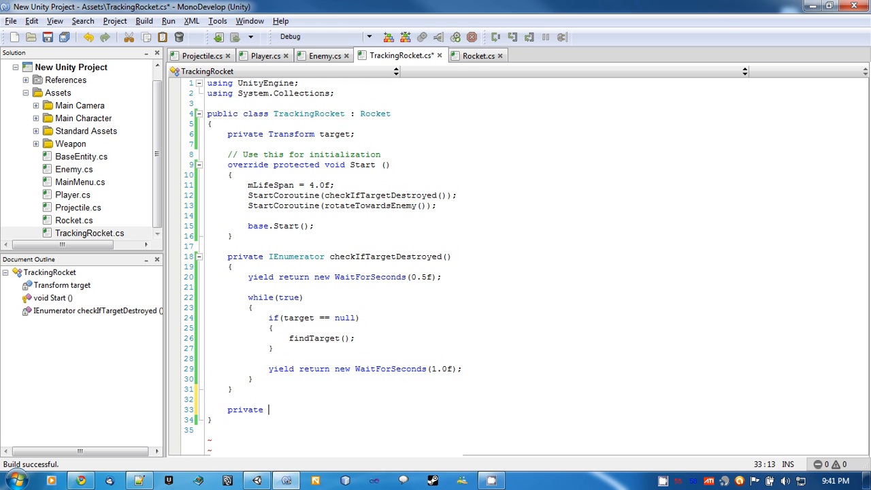
{"action": "double_click", "coordinate": [314, 339]}
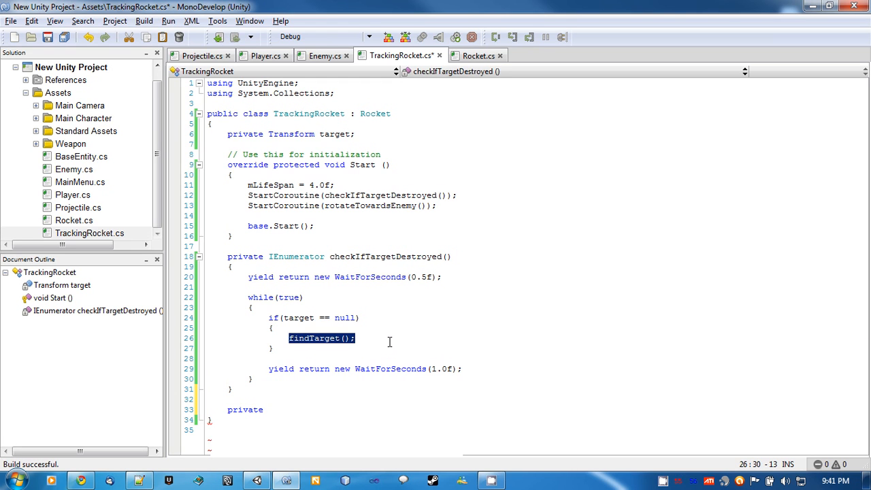
- Create a void findTarget() method declaring BaseEntity newTarget with an empty if/else
{"action": "type", "text": "void"}
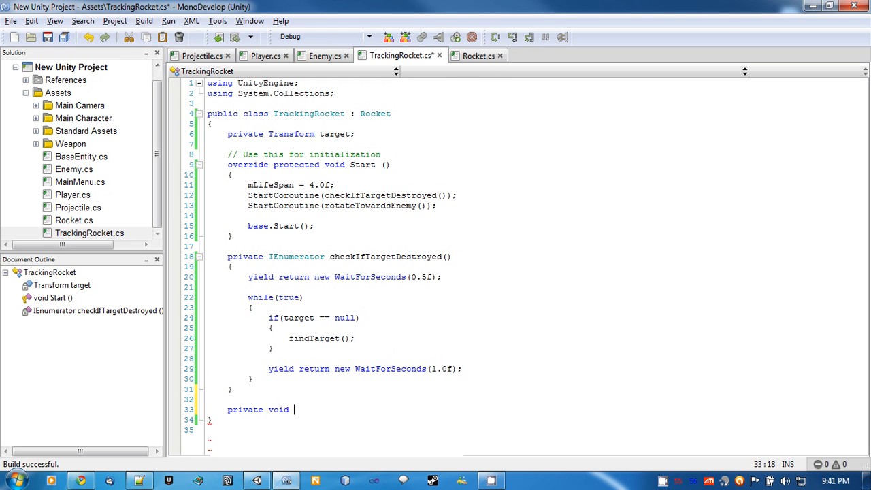
{"action": "type", "text": "findTarget("}
{"action": "type", "text": "{"}
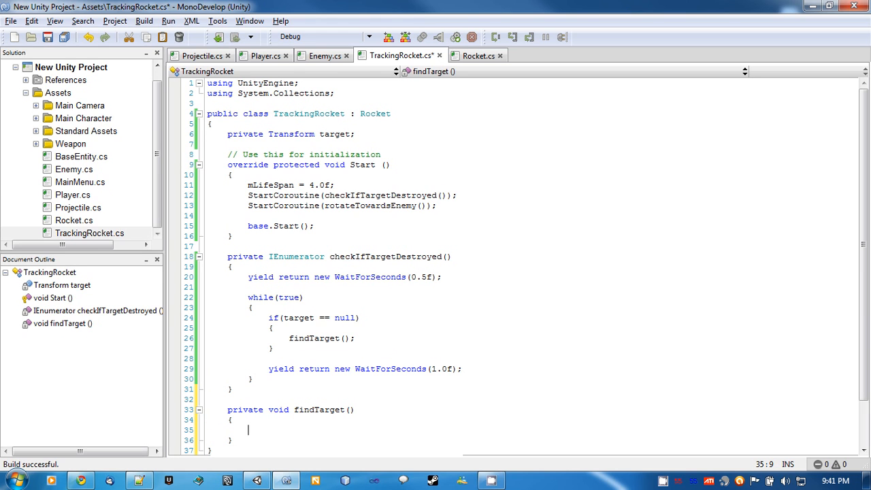
{"action": "type", "text": "BaseEntity new"}
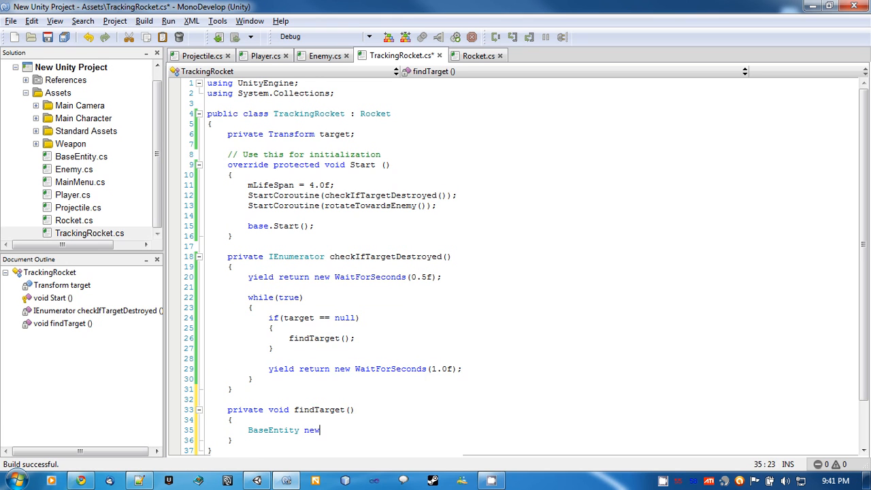
{"action": "type", "text": "Target;"}
{"action": "type", "text": "if("}
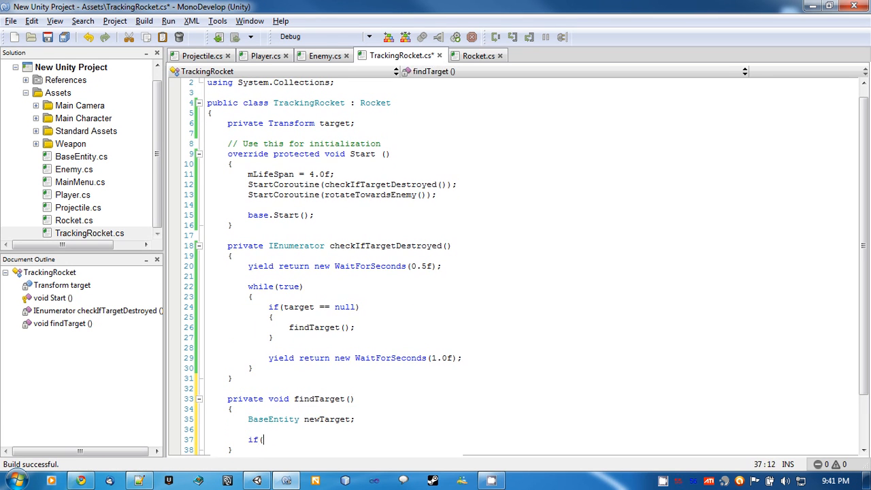
{"action": "type", "text": "else"}
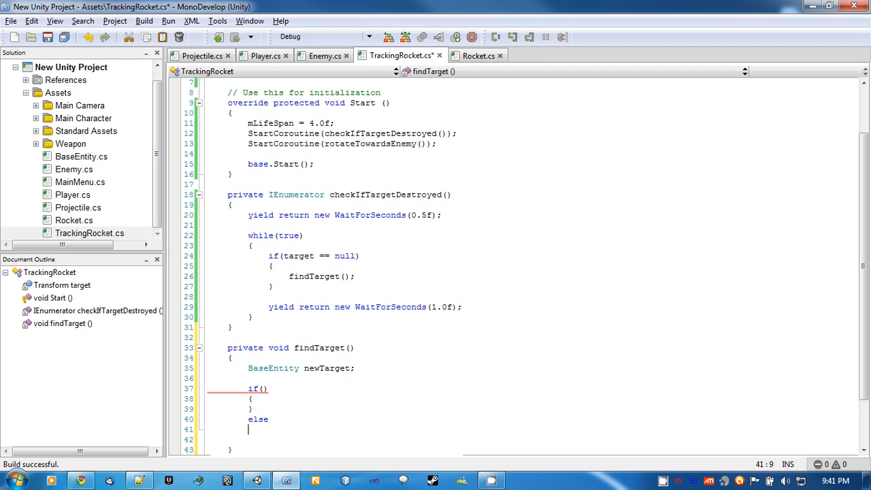
{"action": "type", "text": "{"}
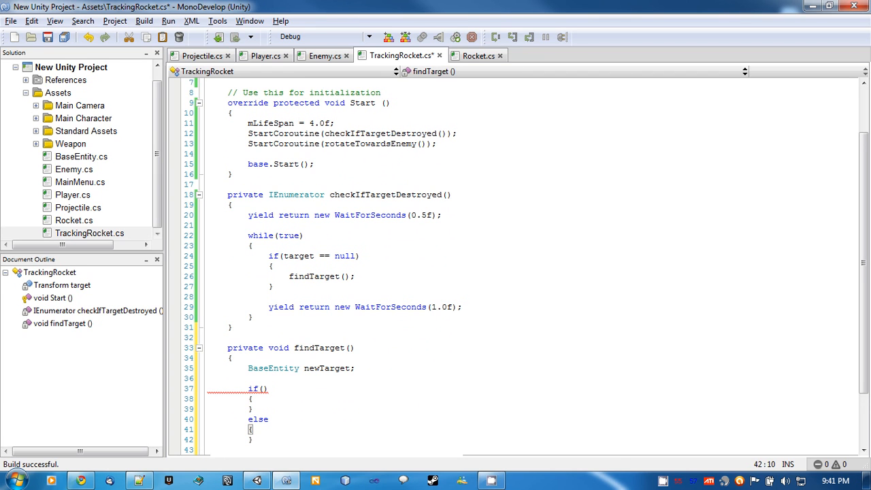
- Set the if condition to mInstigatorType == typeof(Player)
{"action": "left_click", "coordinate": [260, 388]}
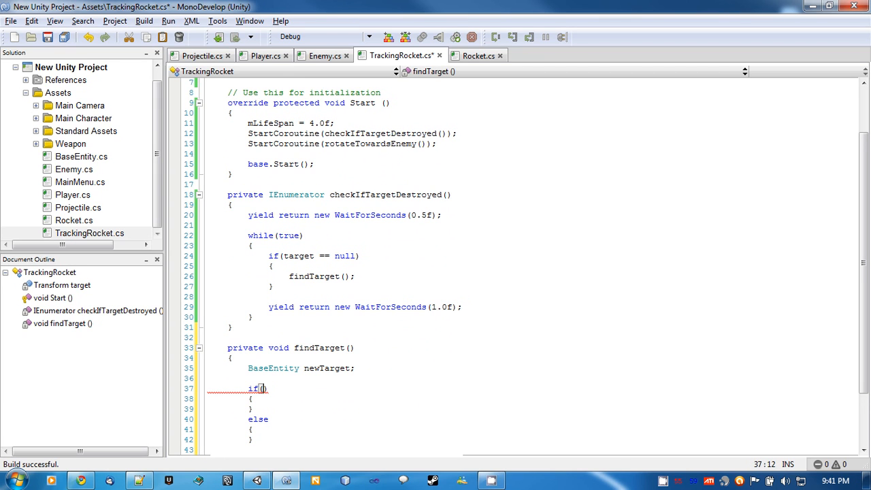
{"action": "type", "text": "InstigatorType =="}
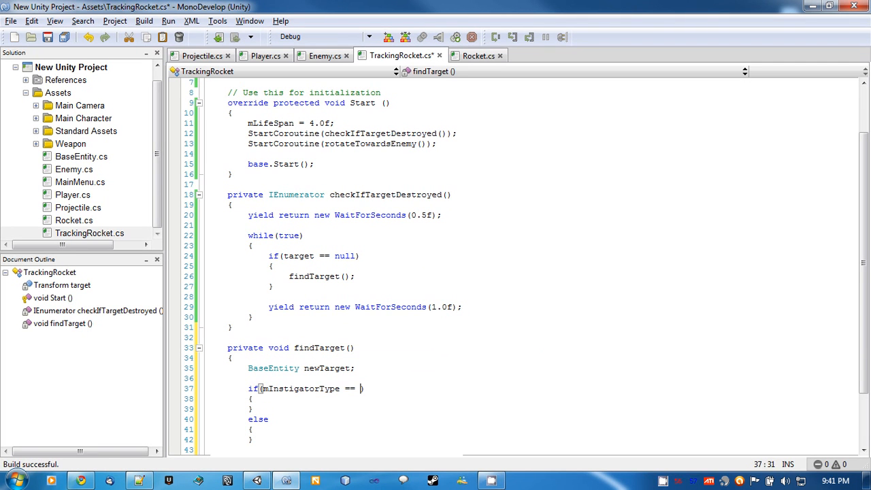
{"action": "type", "text": "typeof(Player"}
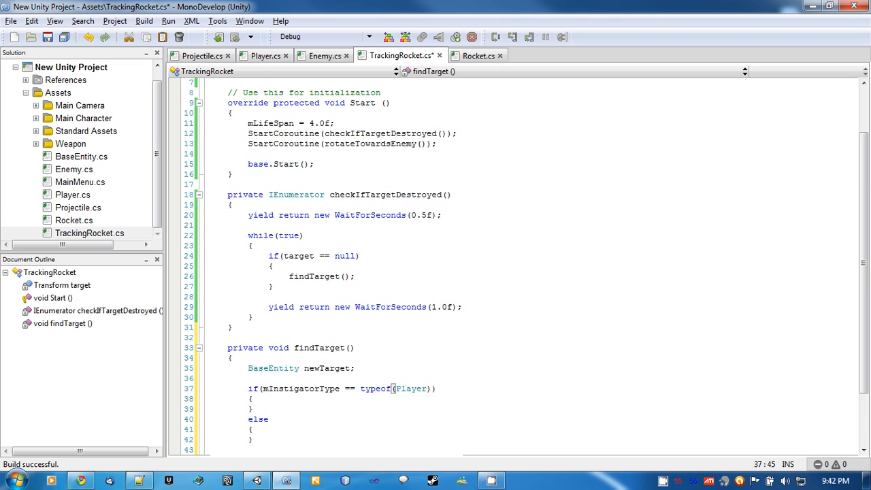
{"action": "scroll", "scroll_direction": "down", "scroll_amount": 3}
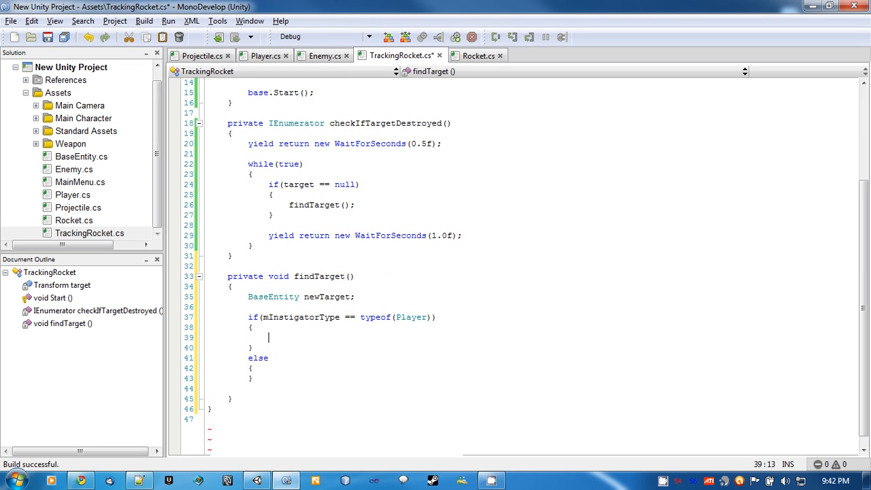
- Collect all Enemy objects with object[] enemyList = GameObject.FindObjectsOfType(typeof(Enemy));
{"action": "type", "text": "object"}
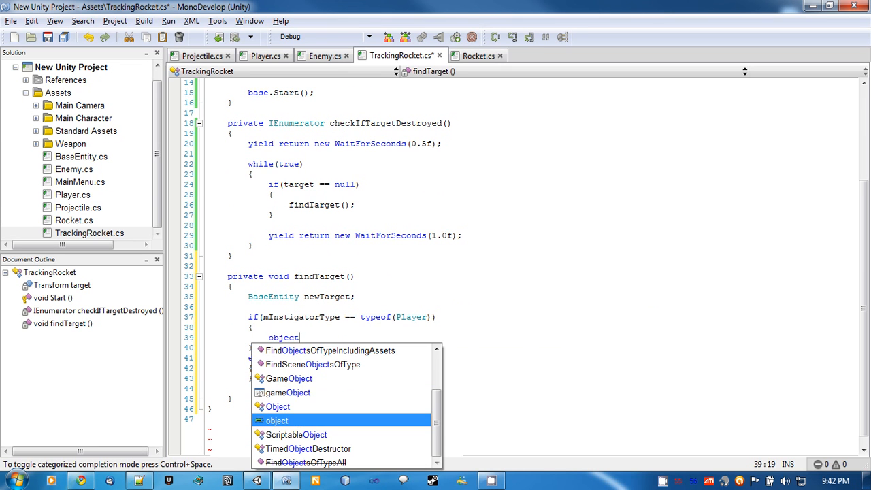
{"action": "type", "text": "[] enemyList ="}
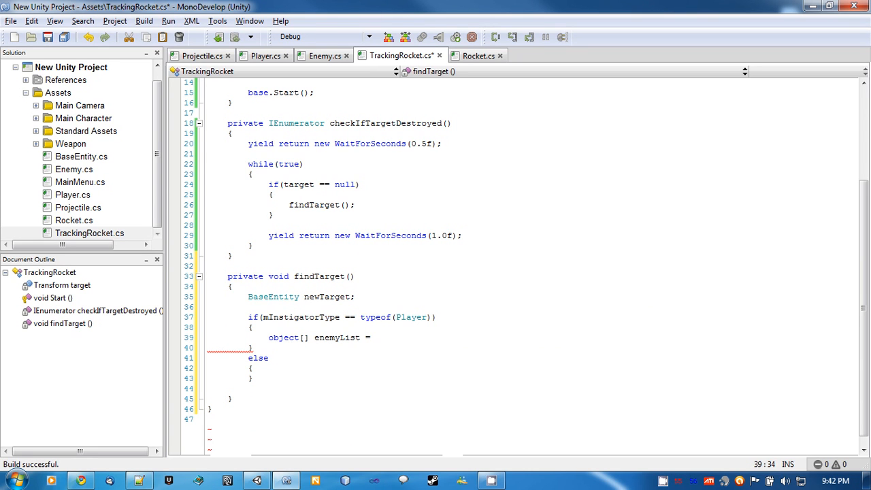
{"action": "type", "text": "GameObject.FindObjectsOfType("}
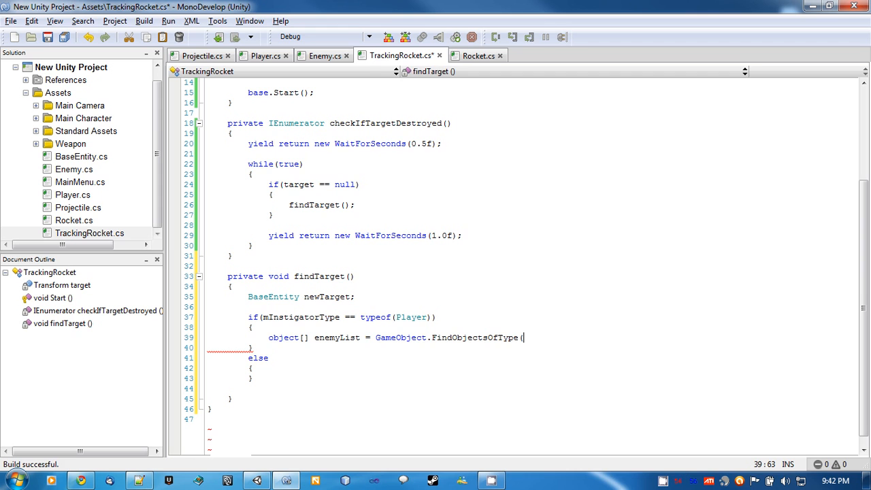
{"action": "type", "text": "typeof(Enemy));"}
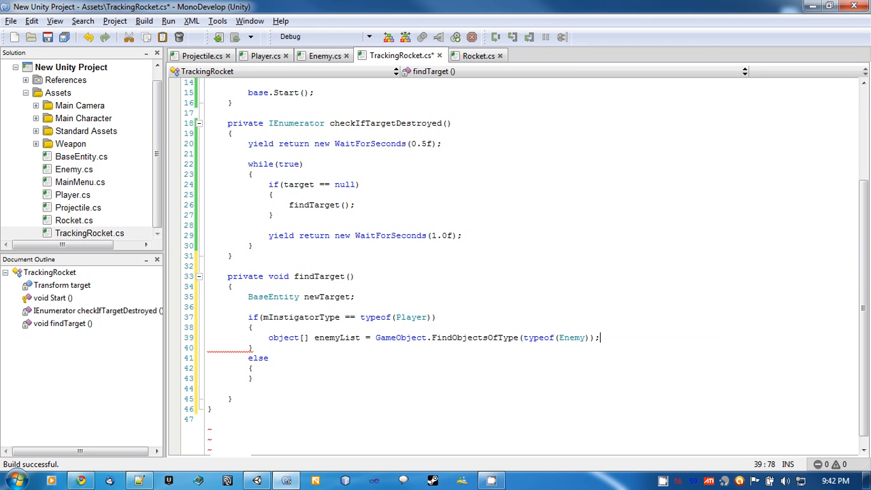
{"action": "key", "text": "Return"}
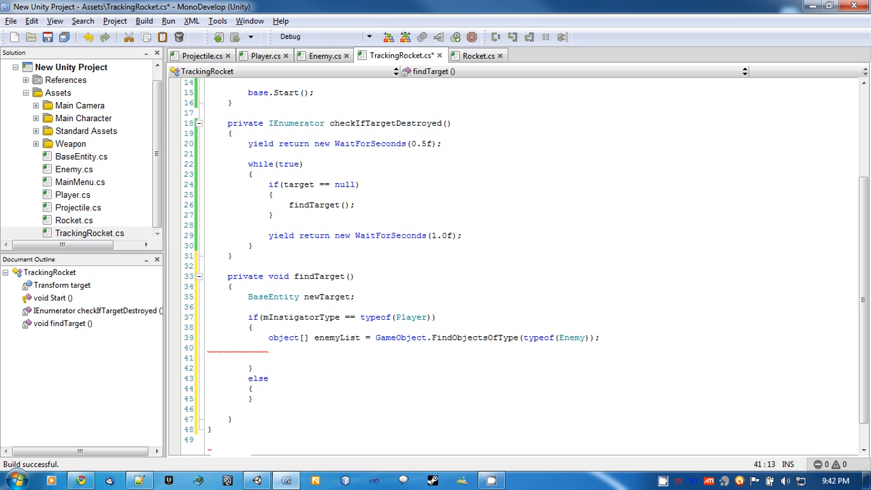
- Assign newTarget = enemyList[Random.Range(0, enemyList.Length)] as Enemy
{"action": "type", "text": "newTarget ="}
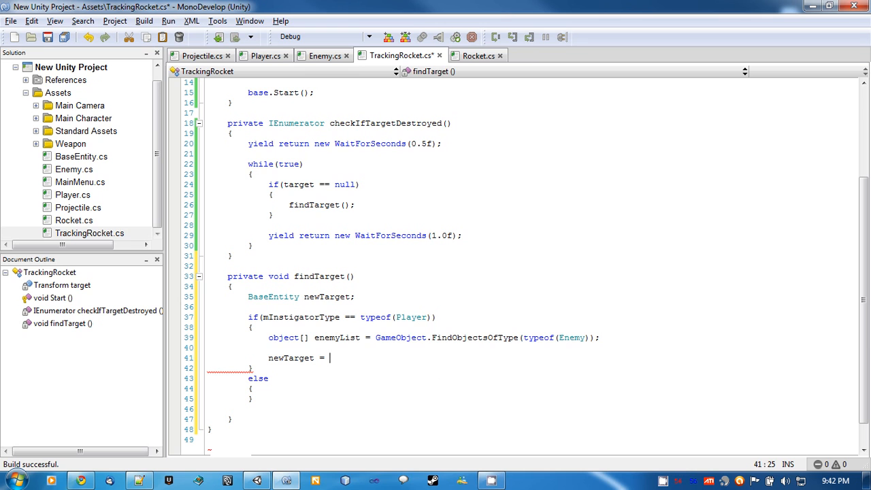
{"action": "type", "text": "enemL"}
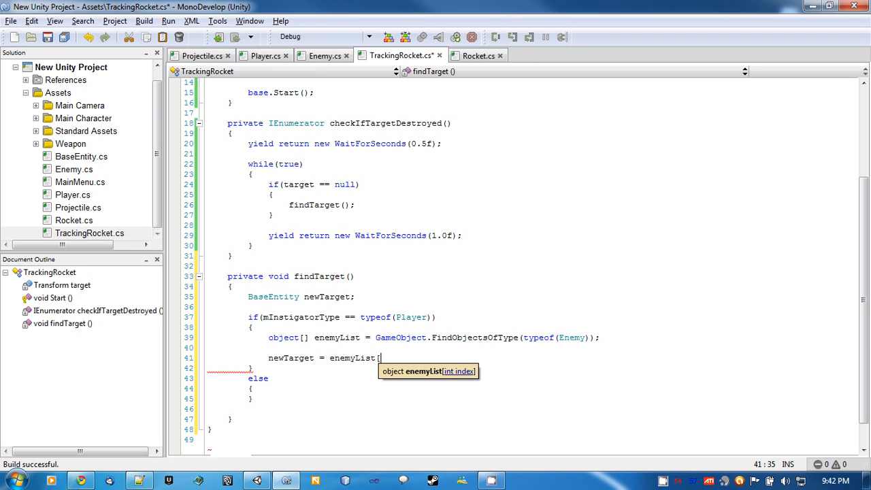
{"action": "type", "text": "Random.Range("}
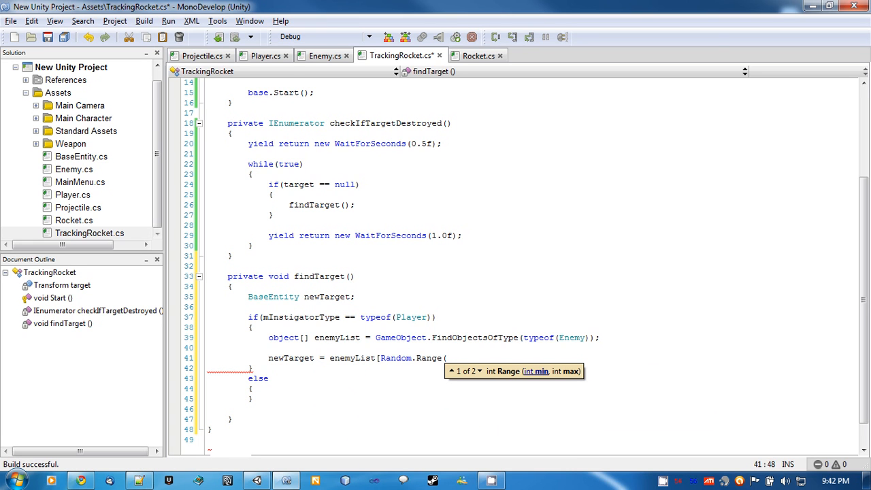
{"action": "type", "text": "0, enemyList.Length"}
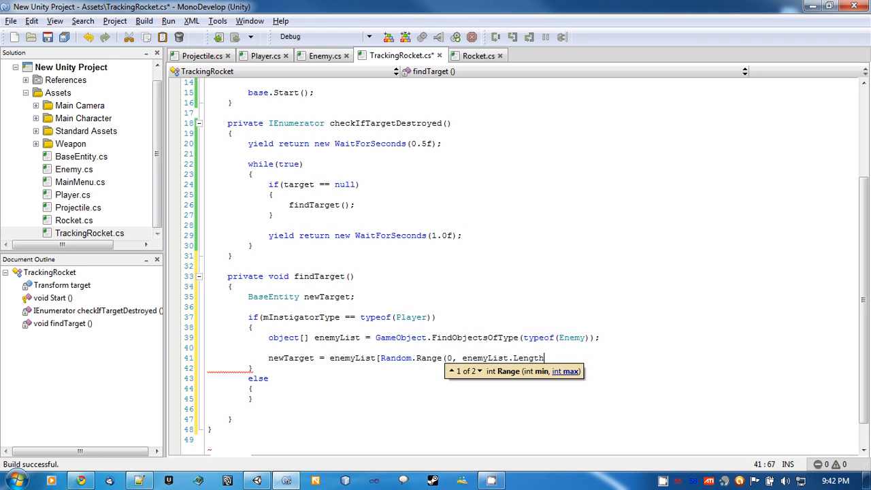
{"action": "type", "text": ")]"}
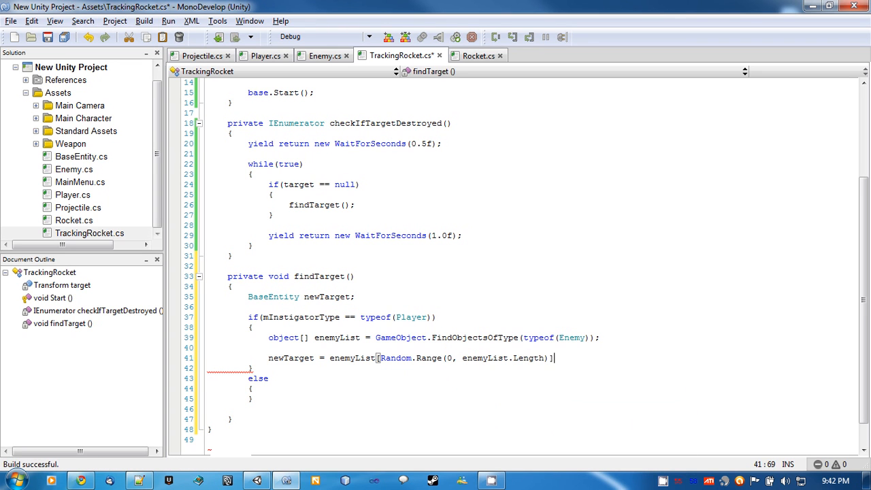
{"action": "type", "text": "as Enemy;"}
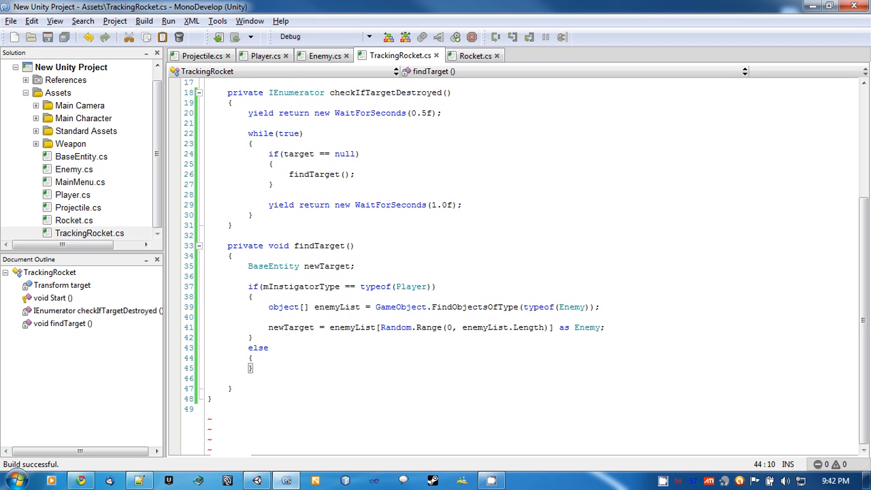
{"action": "key", "text": "Return"}
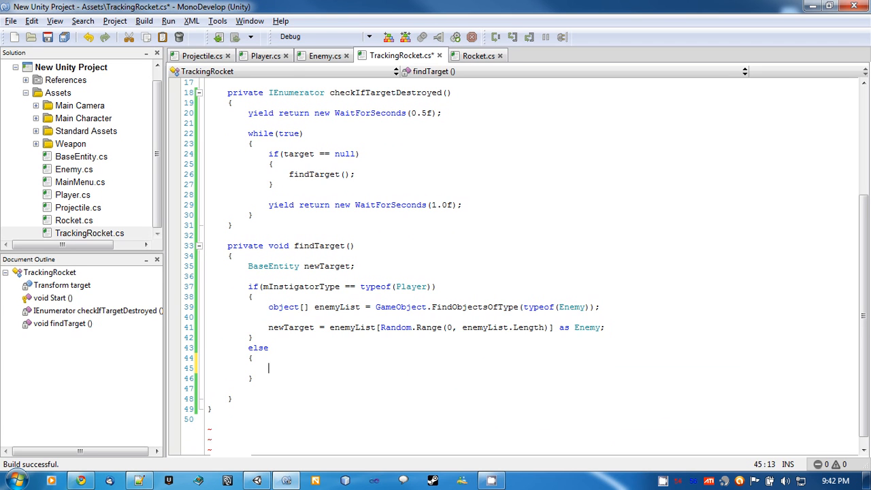
- In the else branch, set newTarget = GameObject.FindObjectOfType(typeof(Player)) as Player
{"action": "type", "text": "n"}
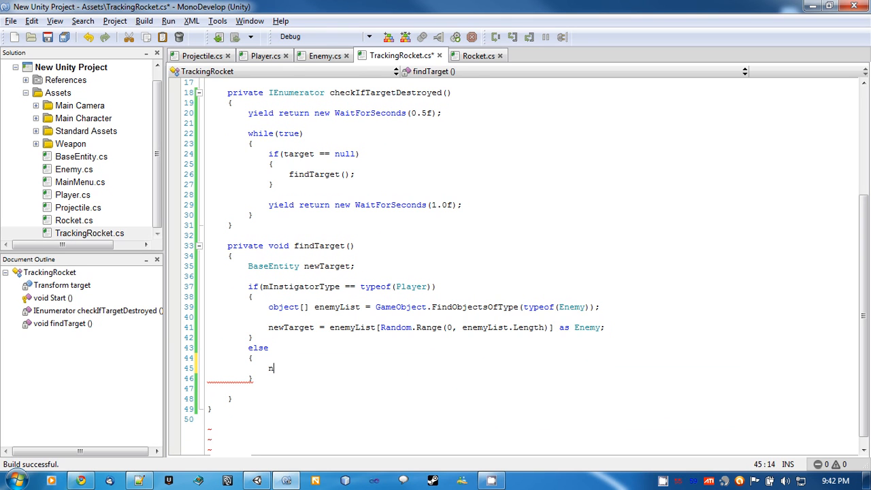
{"action": "type", "text": "ewTarget = GameObjectFin"}
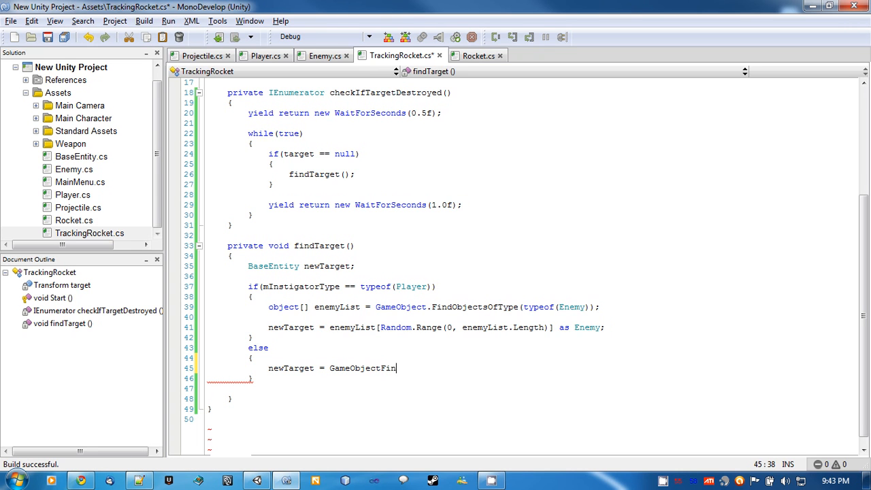
{"action": "type", "text": ".FindObjectsOfTypeIncludingAssets"}
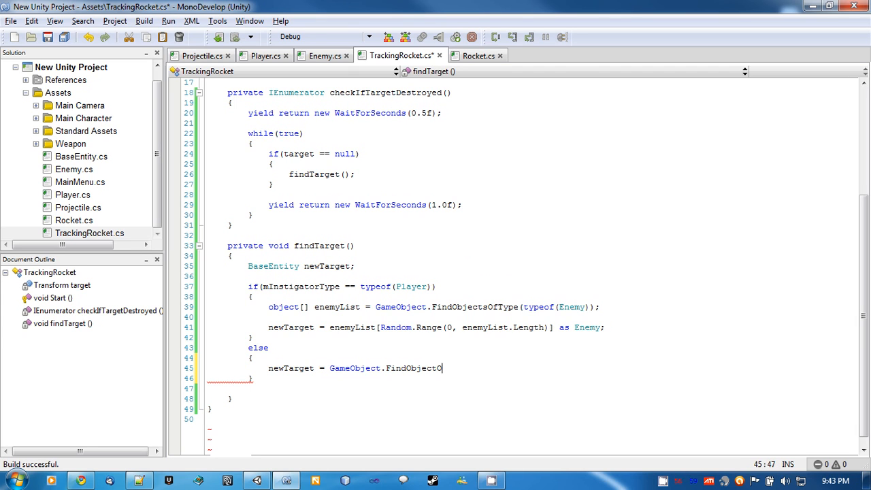
{"action": "type", "text": "fTypee"}
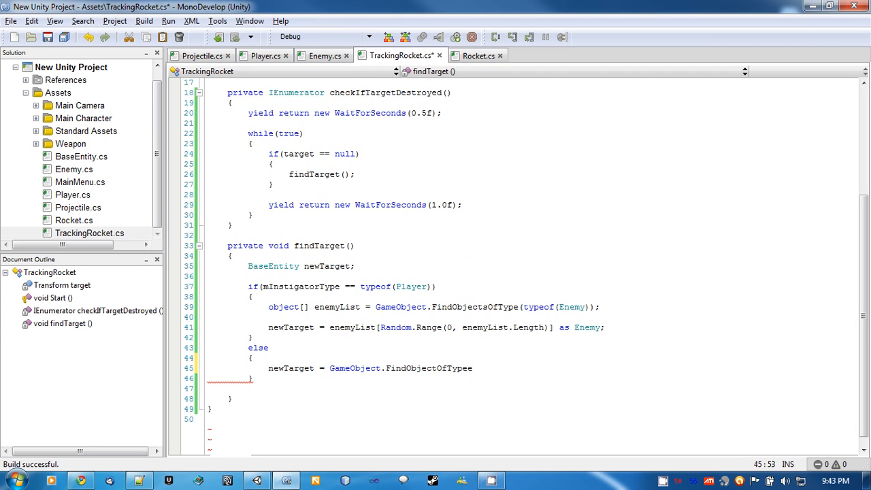
{"action": "type", "text": "("}
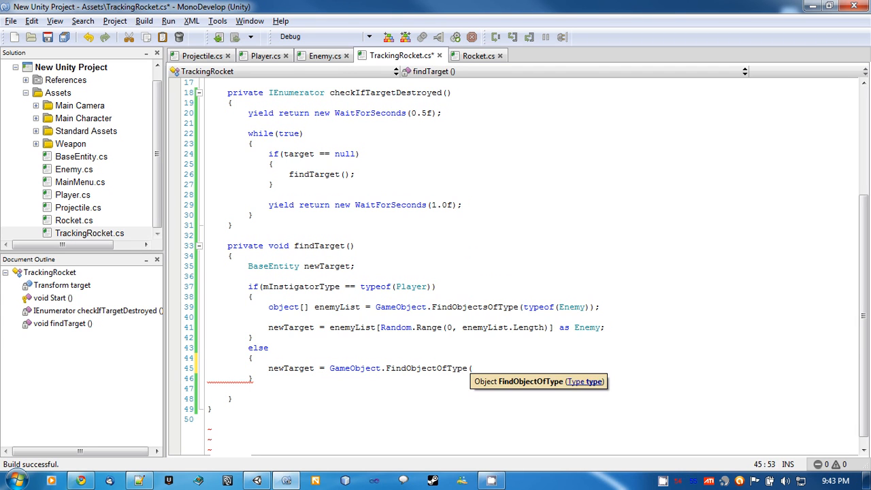
{"action": "type", "text": "t"}
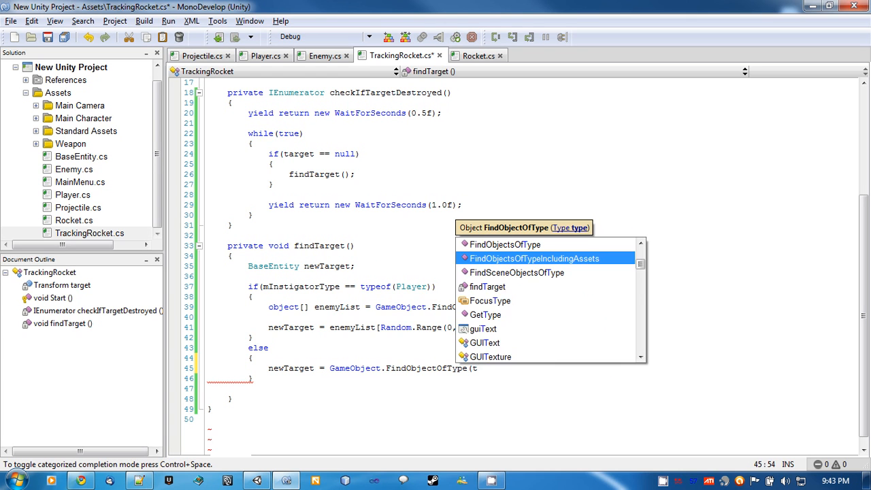
{"action": "type", "text": "typeof(Player)) a"}
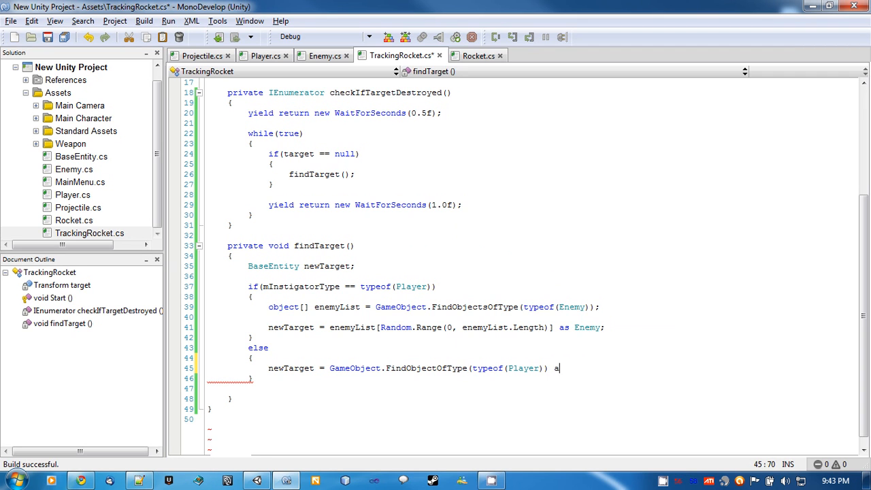
{"action": "type", "text": "s Player;"}
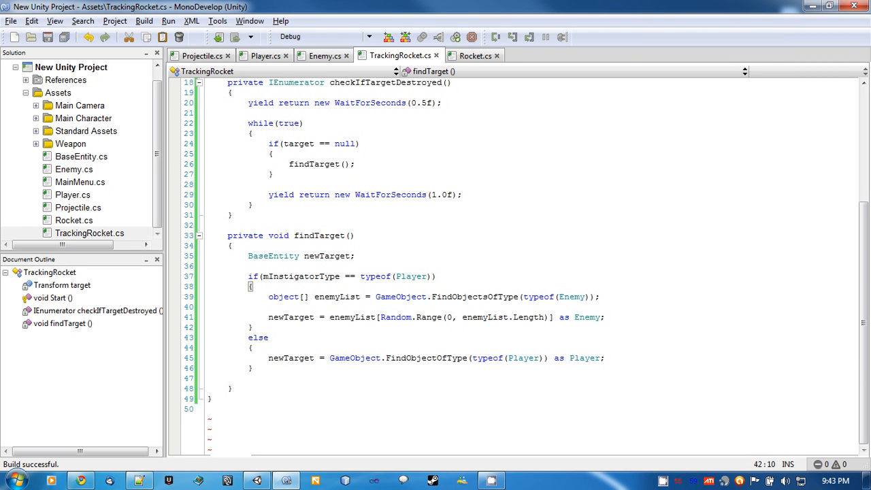
{"action": "type", "text": "if()"}
{"action": "type", "text": "{"}
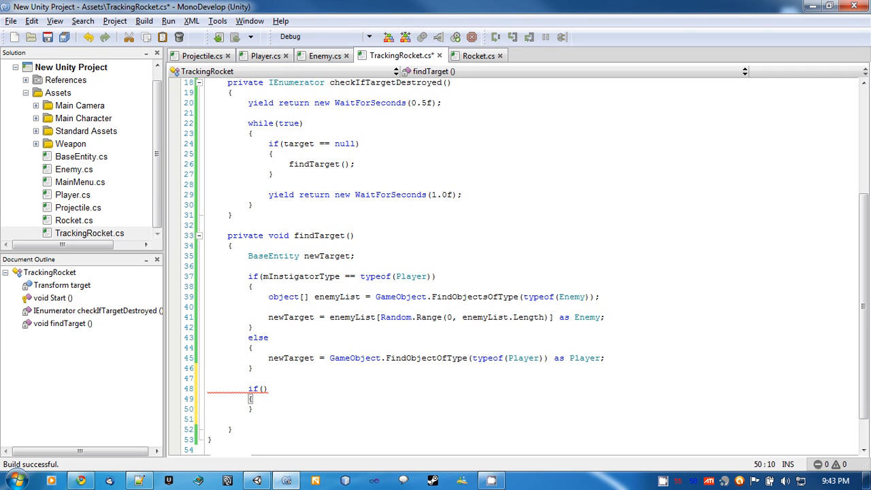
- Add if (newTarget != null) setting target = newTarget.transform and StopCoroutine("checkIfTargetDestroyed")
{"action": "type", "text": "newTarget"}
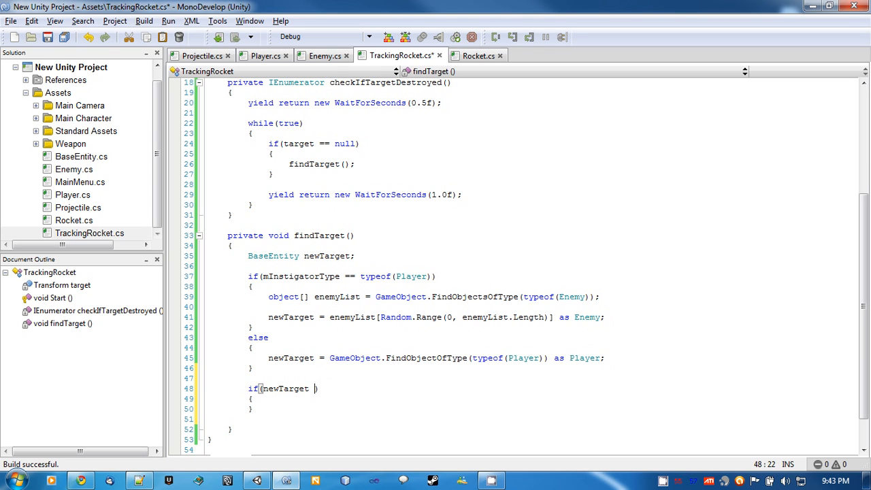
{"action": "type", "text": "!= null)"}
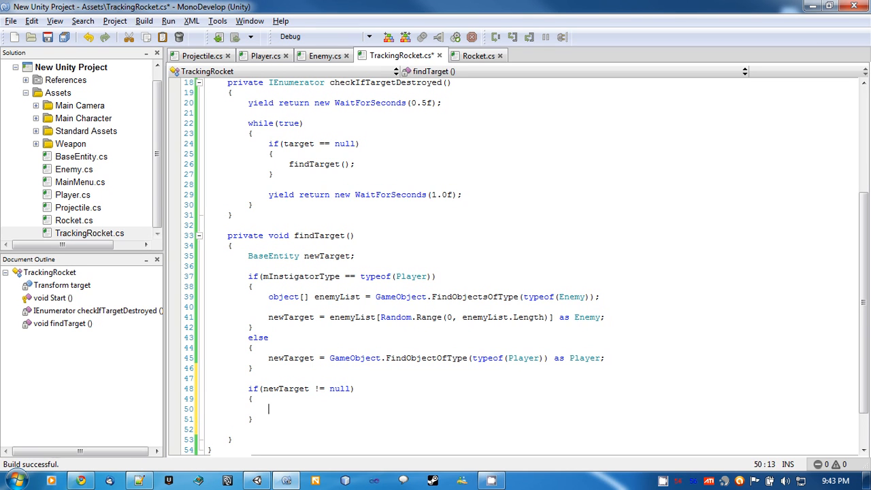
{"action": "type", "text": "target"}
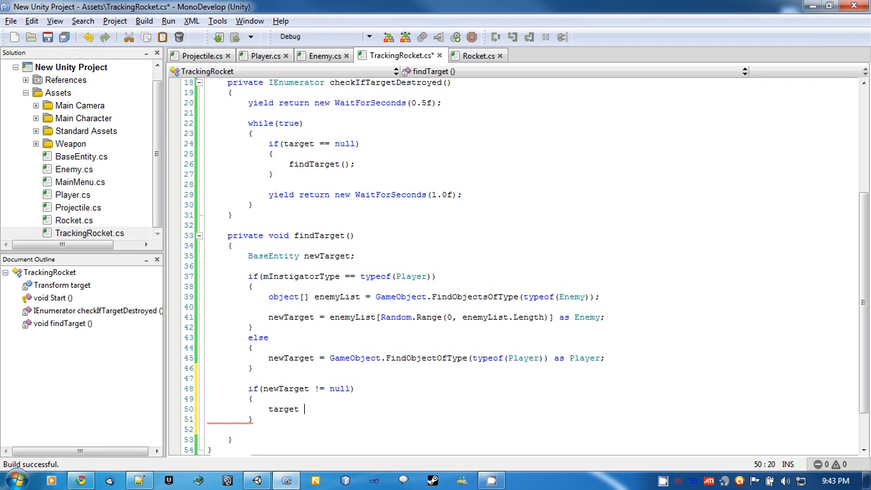
{"action": "type", "text": "= newTarget.transform;"}
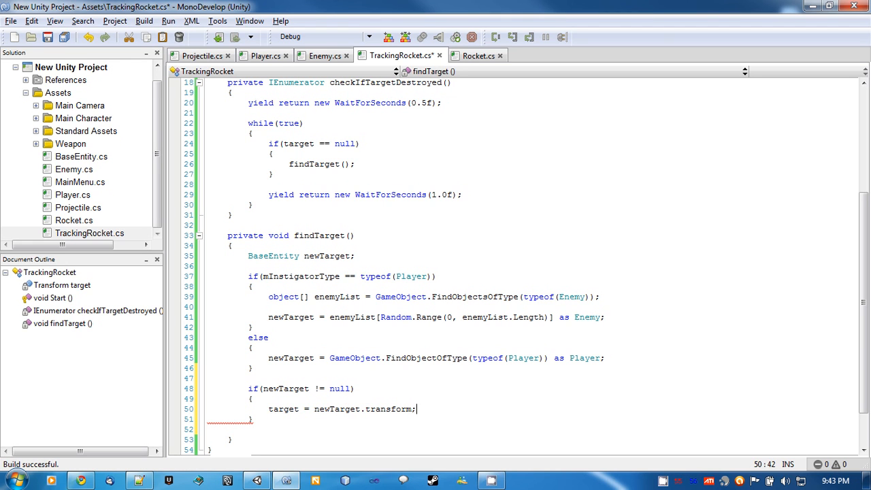
{"action": "type", "text": "StopCoroutine ("}
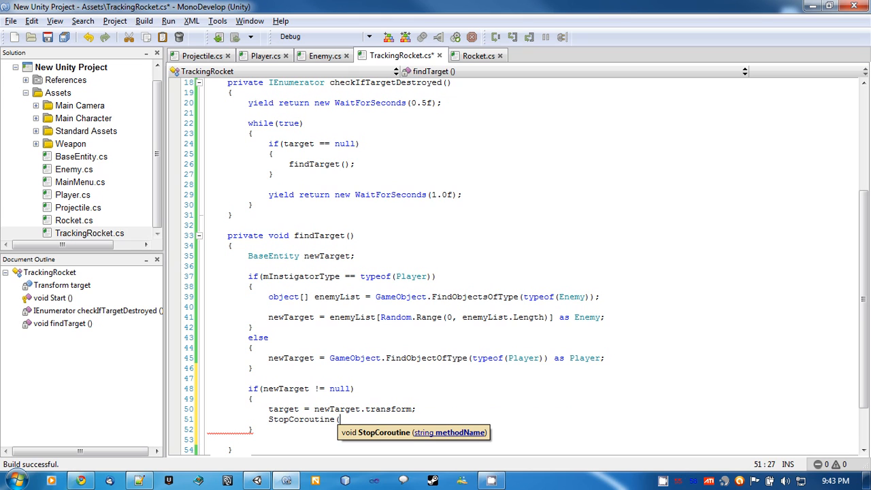
{"action": "type", "text": "\"\");"}
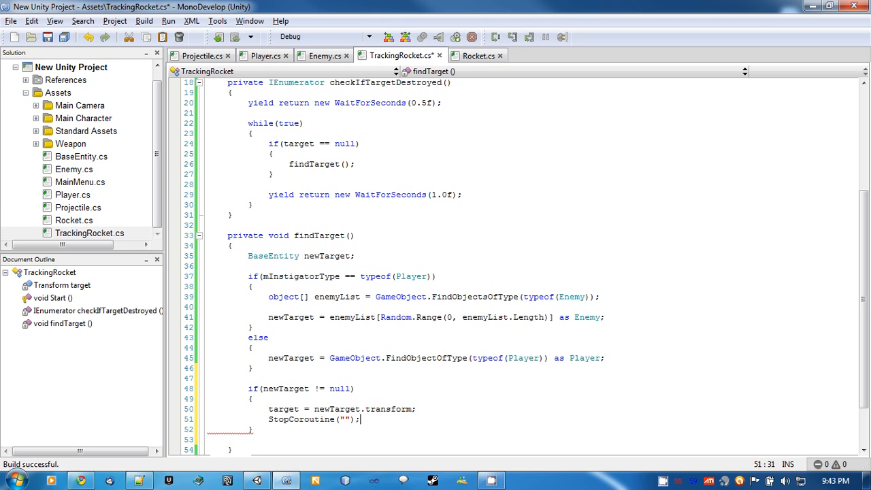
{"action": "type", "text": "checkIfTarge"}
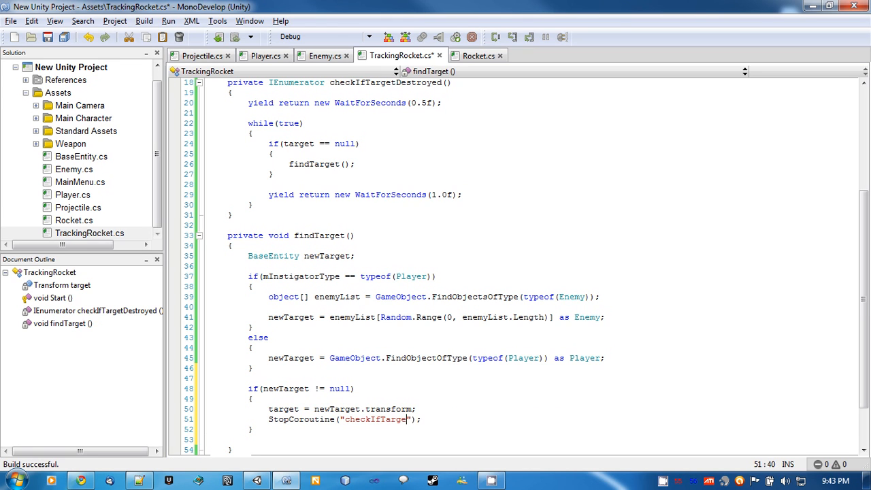
{"action": "type", "text": "Destroyed"}
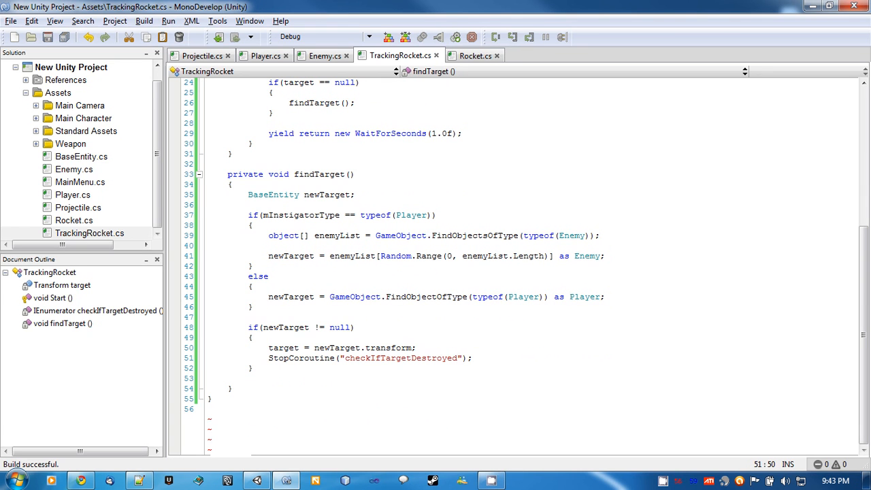
{"action": "scroll", "scroll_direction": "up", "scroll_amount": 3}
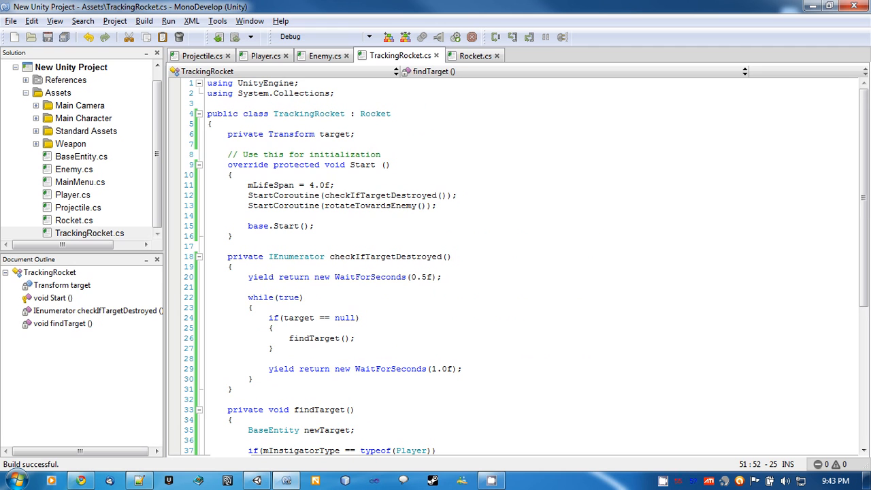
{"action": "double_click", "coordinate": [373, 205]}
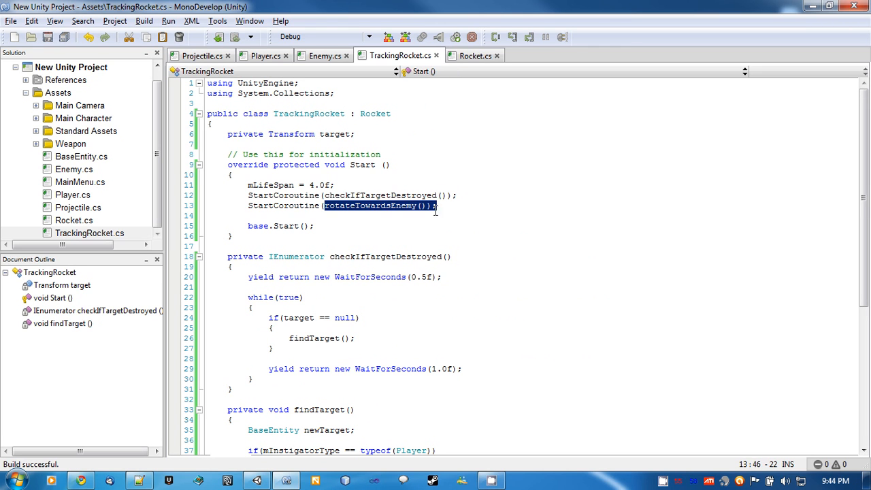
{"action": "scroll", "scroll_direction": "down", "scroll_amount": 3}
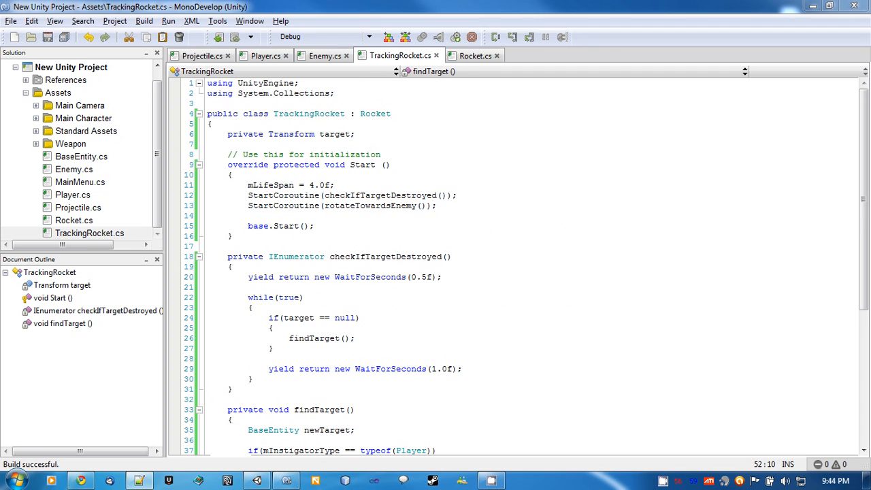
{"action": "double_click", "coordinate": [378, 205]}
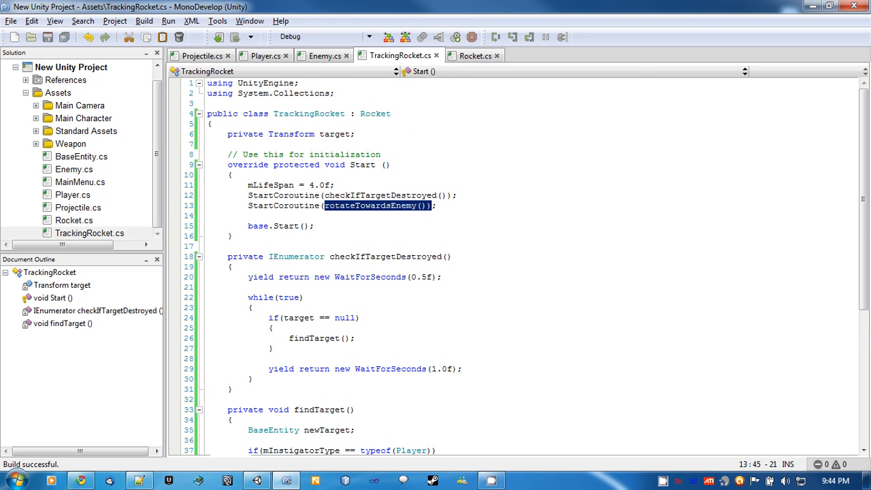
{"action": "scroll", "scroll_direction": "down", "scroll_amount": 3}
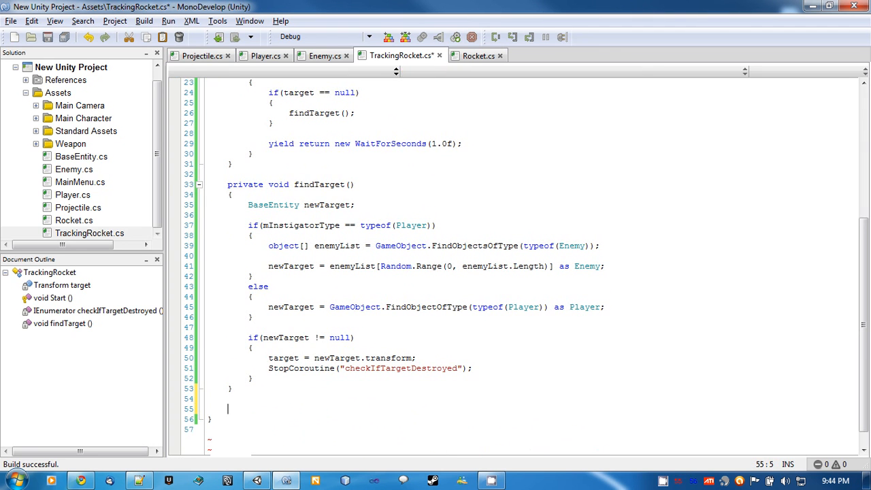
- Add private IEnumerator rotateTowardsEnemy() with a while(true) loop yielding WaitForSeconds(0.2f)
{"action": "type", "text": "private IEnumerato"}
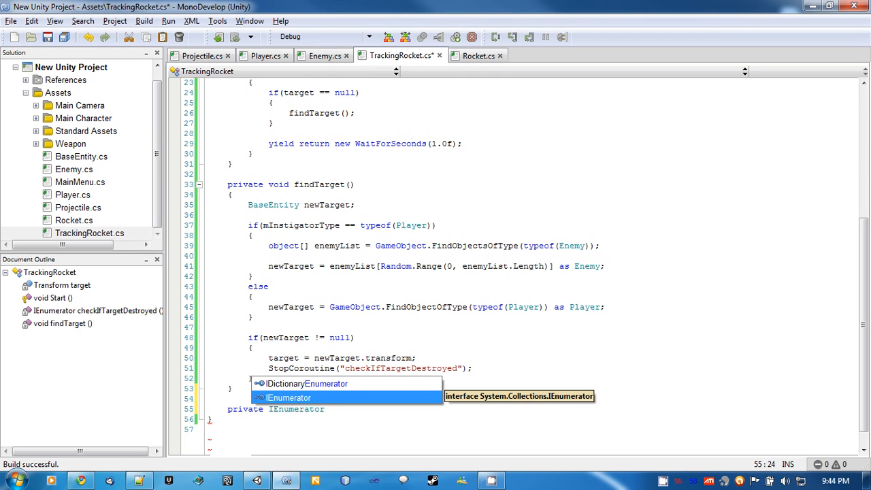
{"action": "type", "text": "rotate"}
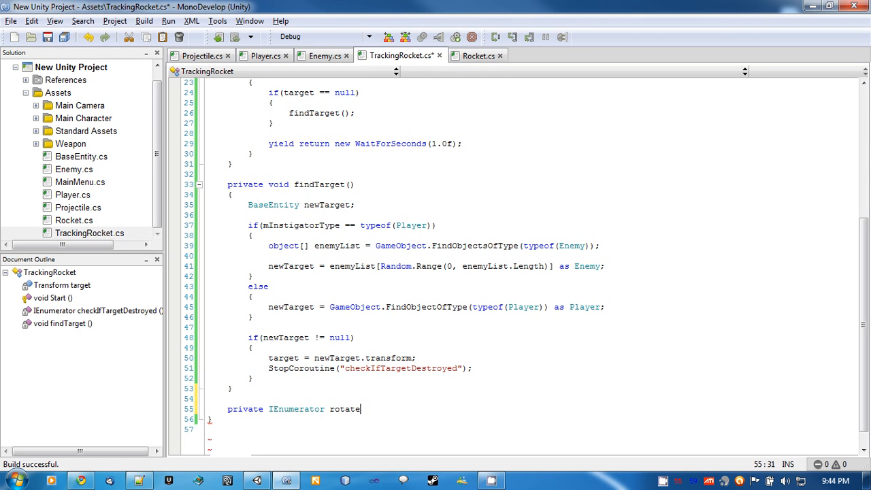
{"action": "type", "text": "Towards"}
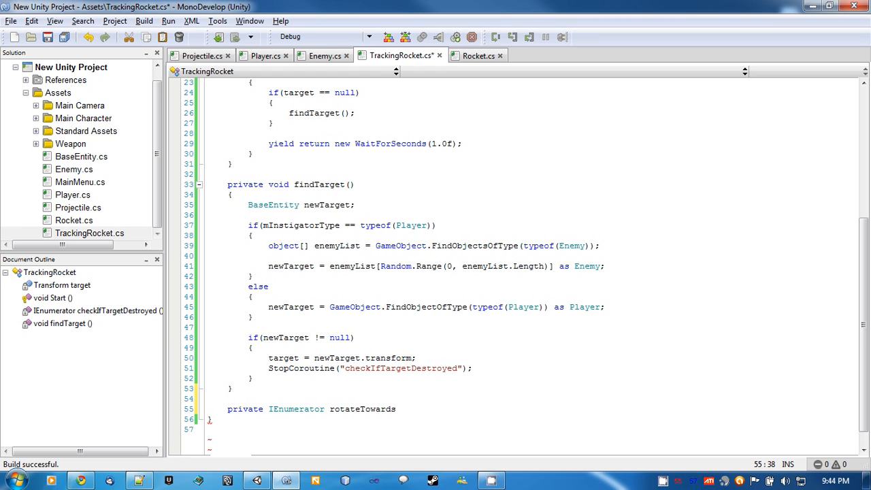
{"action": "type", "text": "Enemy"}
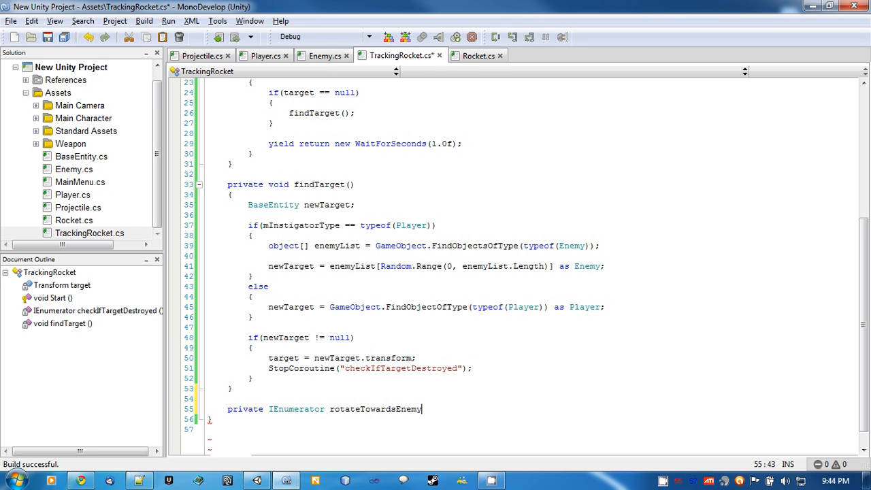
{"action": "type", "text": "()"}
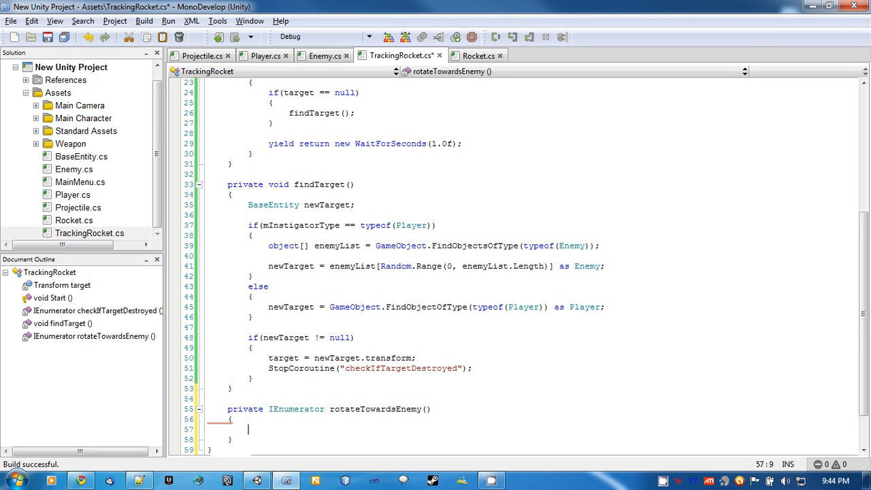
{"action": "type", "text": "while(true"}
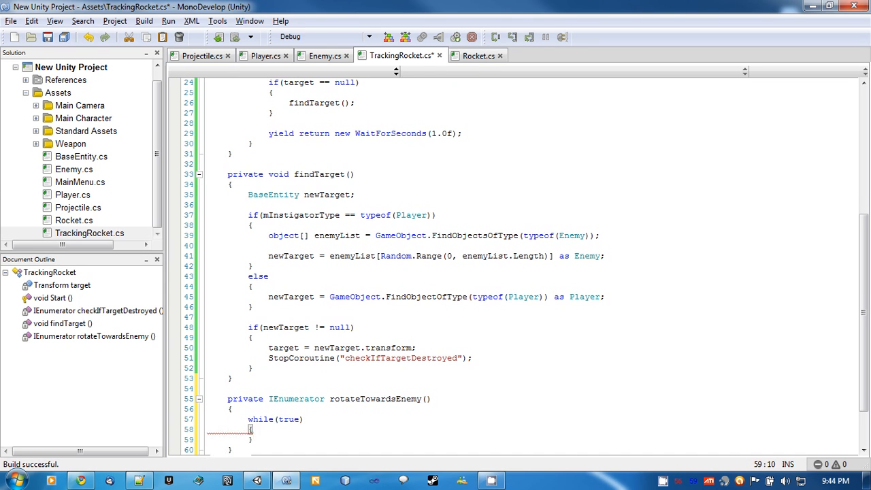
{"action": "type", "text": "yield return new"}
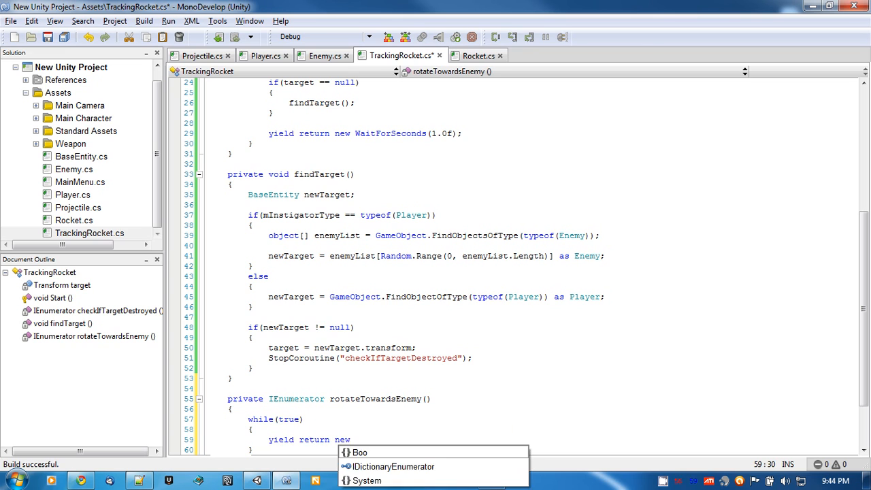
{"action": "type", "text": "WaitForSeconds"}
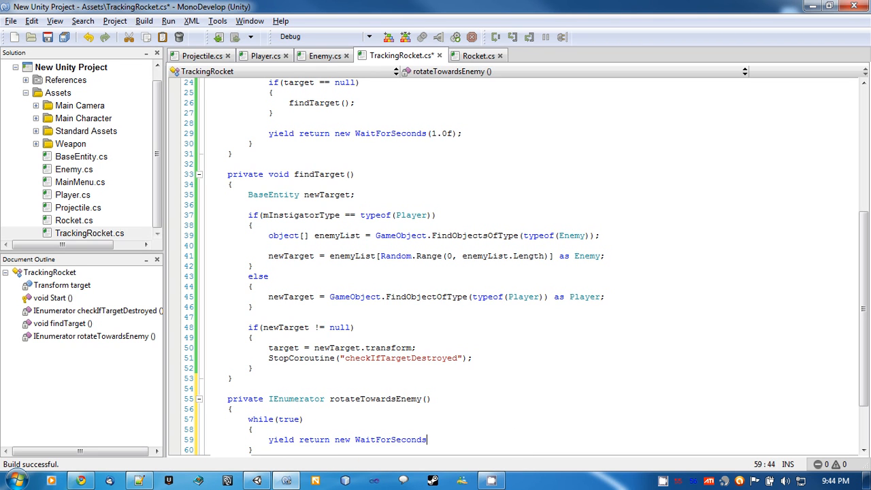
{"action": "type", "text": "(0.2"}
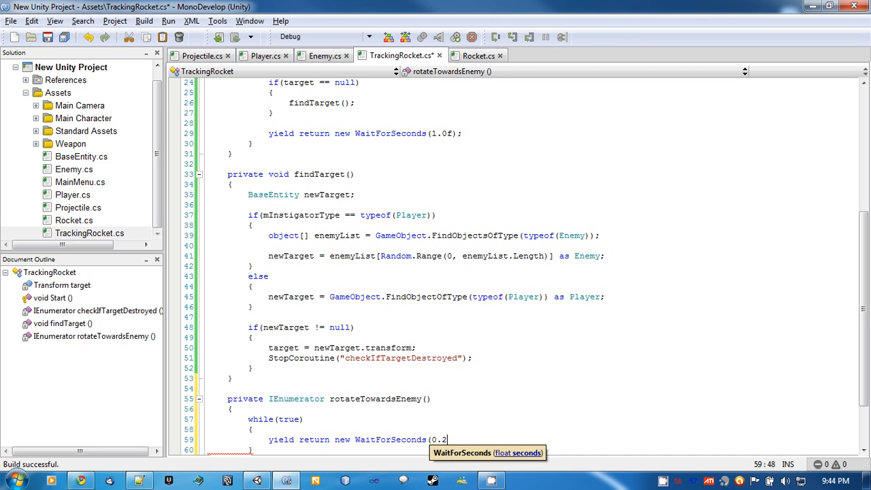
{"action": "type", "text": "f)"}
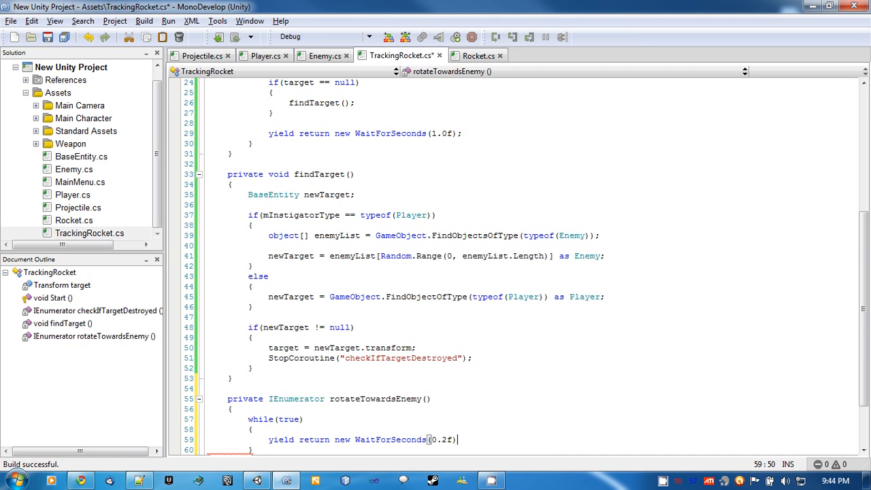
{"action": "key", "text": "Return"}
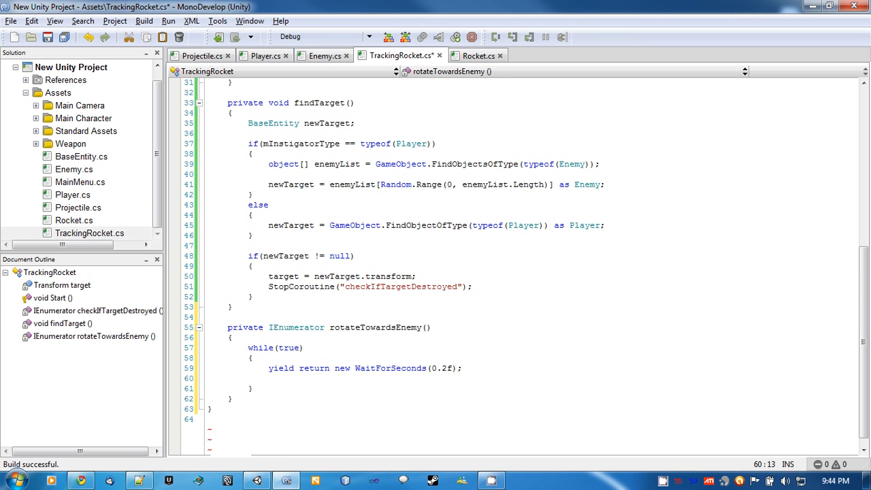
- Inside if (target != null), set mMovementDirection = Vector3.Normalize(target.position - transform.position)
{"action": "type", "text": "if(target"}
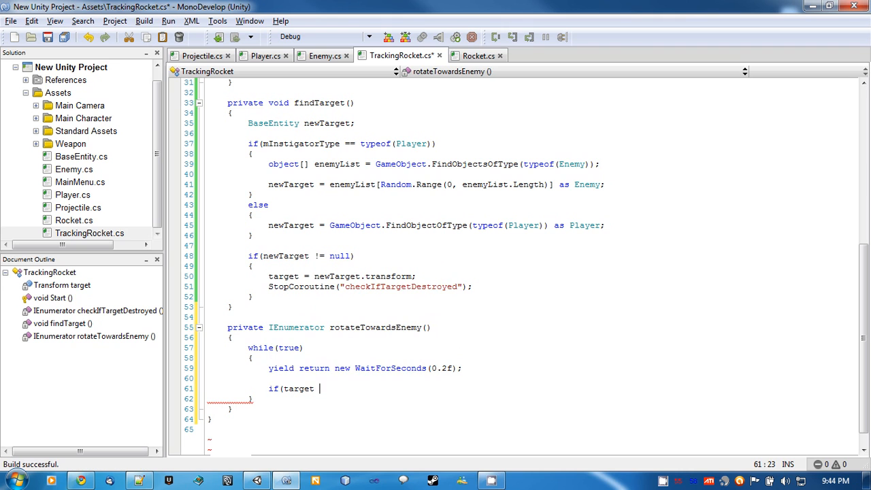
{"action": "type", "text": "!= null"}
{"action": "type", "text": "{"}
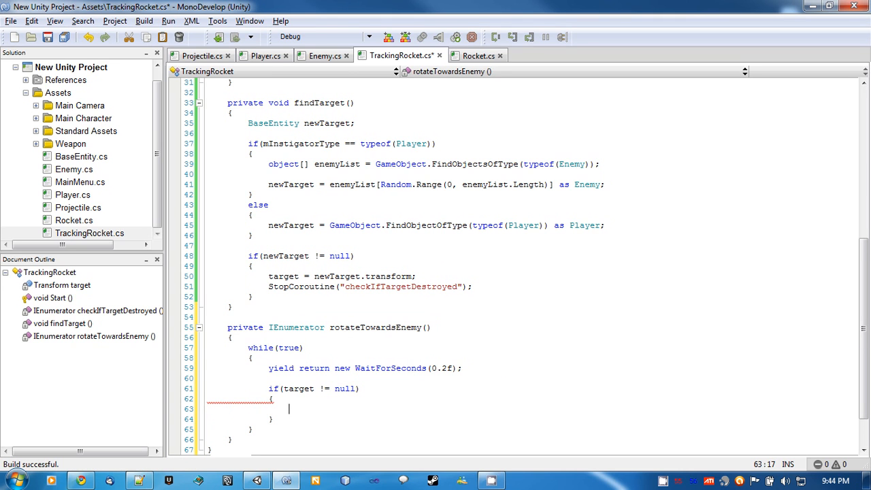
{"action": "type", "text": "mMovementDirection ="}
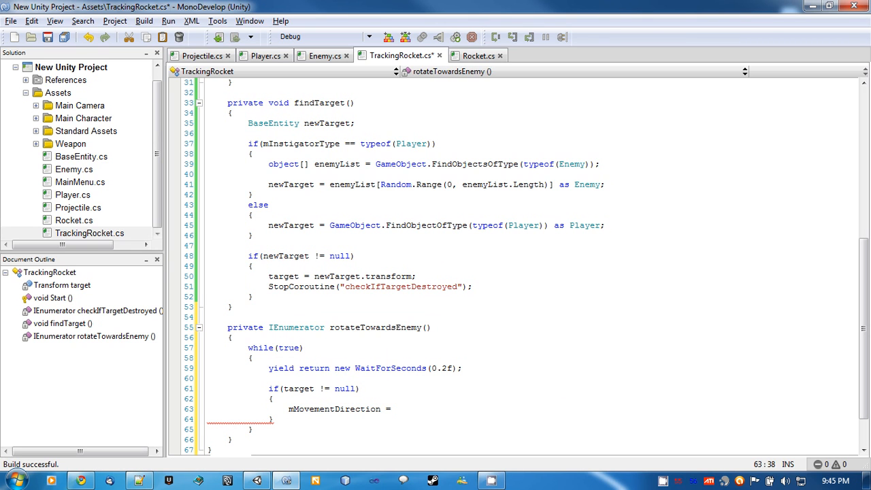
{"action": "type", "text": "Vector"}
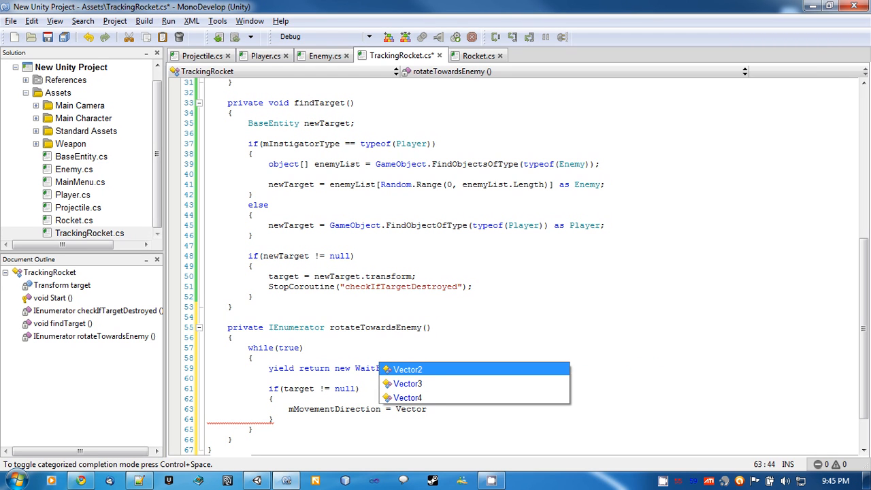
{"action": "type", "text": "3.Normalize("}
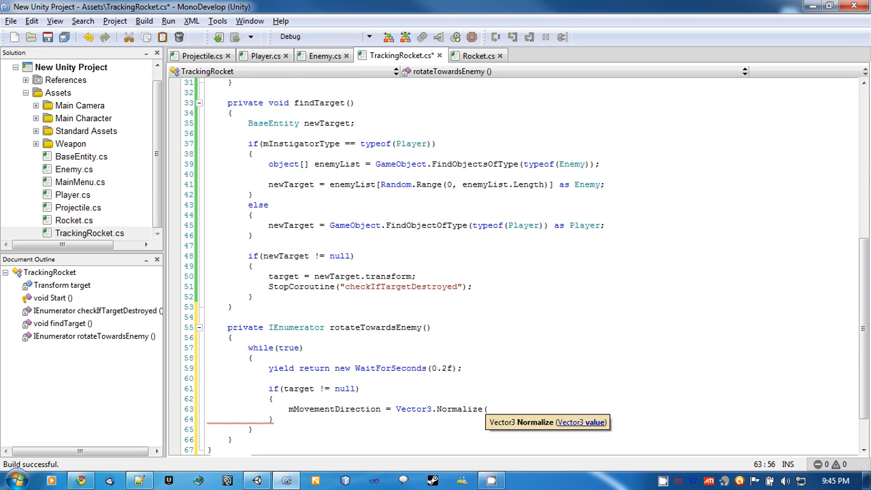
{"action": "type", "text": "target.position"}
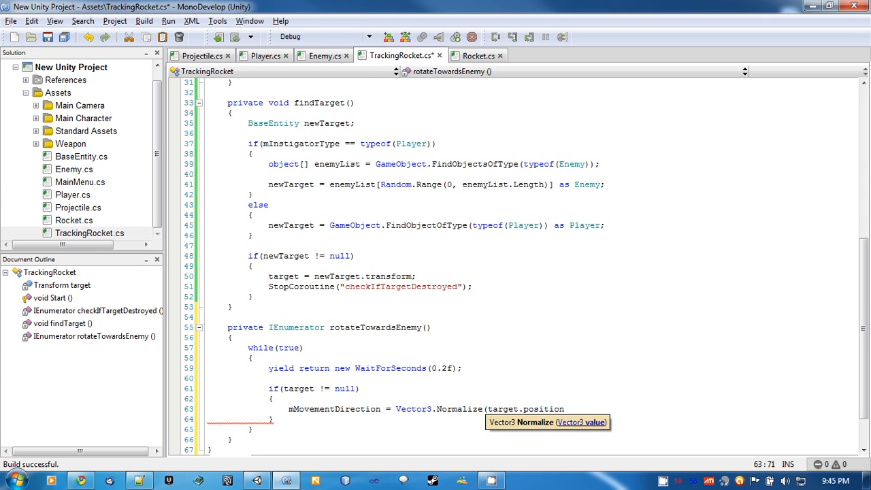
{"action": "type", "text": "- transform"}
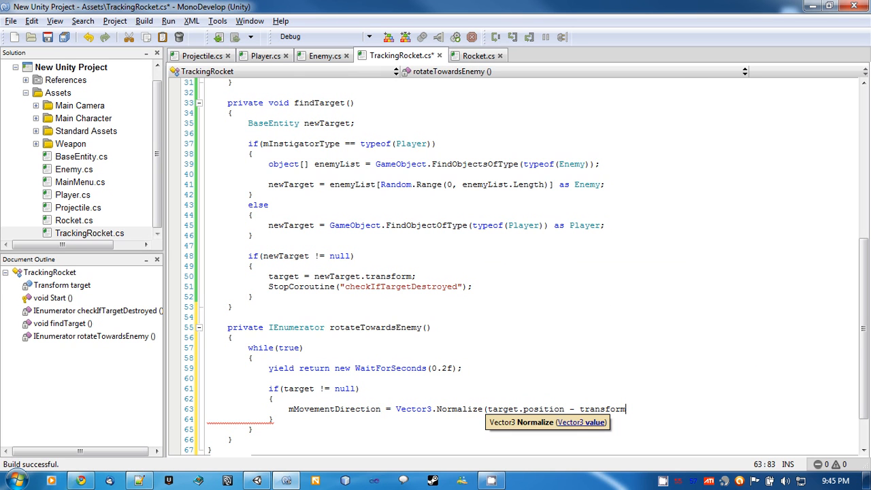
{"action": "type", "text": ".position)"}
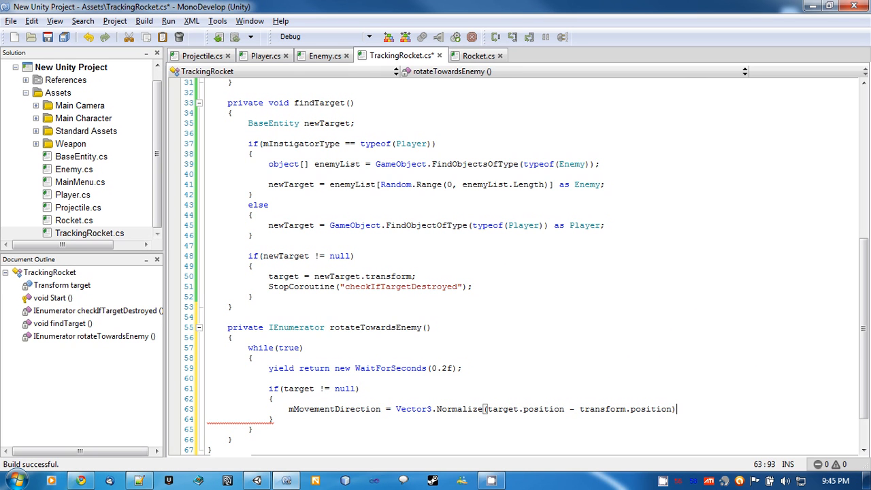
{"action": "type", "text": ";"}
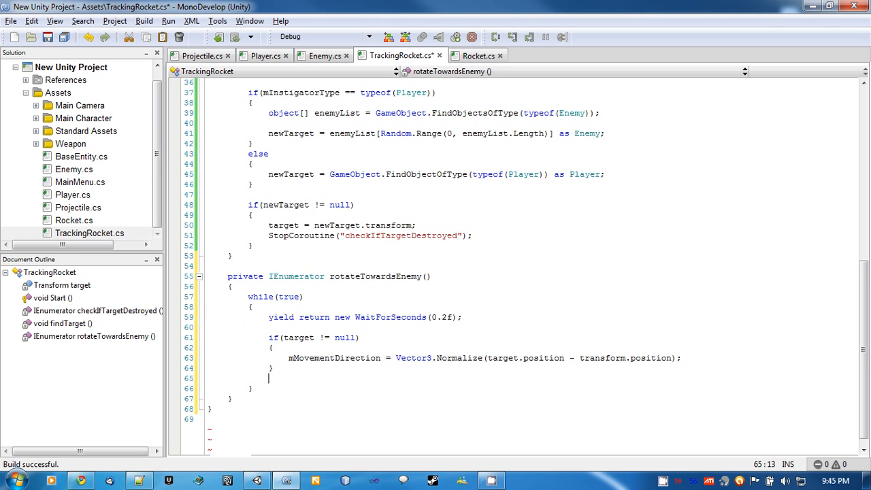
{"action": "double_click", "coordinate": [459, 357]}
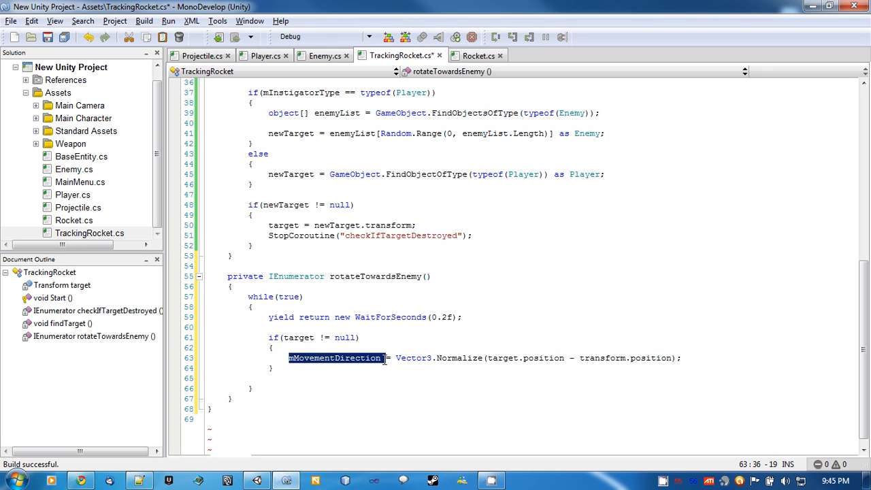
- Add an else branch calling StartCoroutine(checkIfTargetDestroyed()); after the if block
{"action": "left_click", "coordinate": [349, 357]}
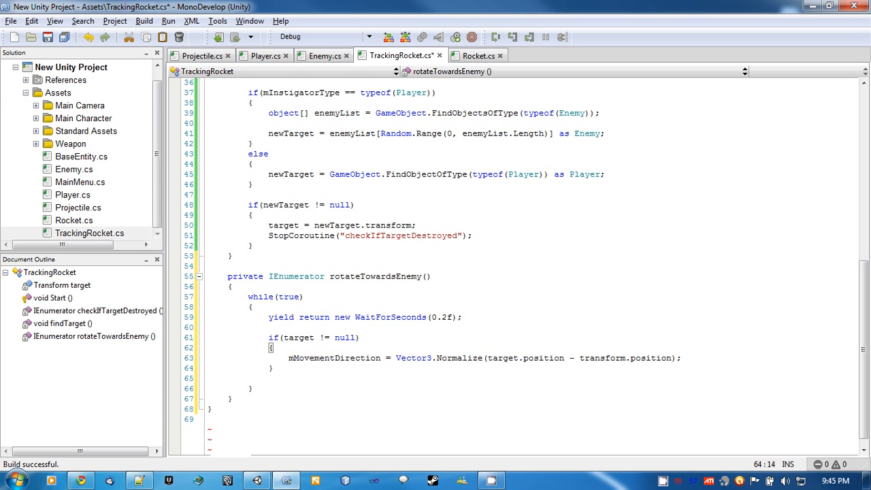
{"action": "double_click", "coordinate": [460, 357]}
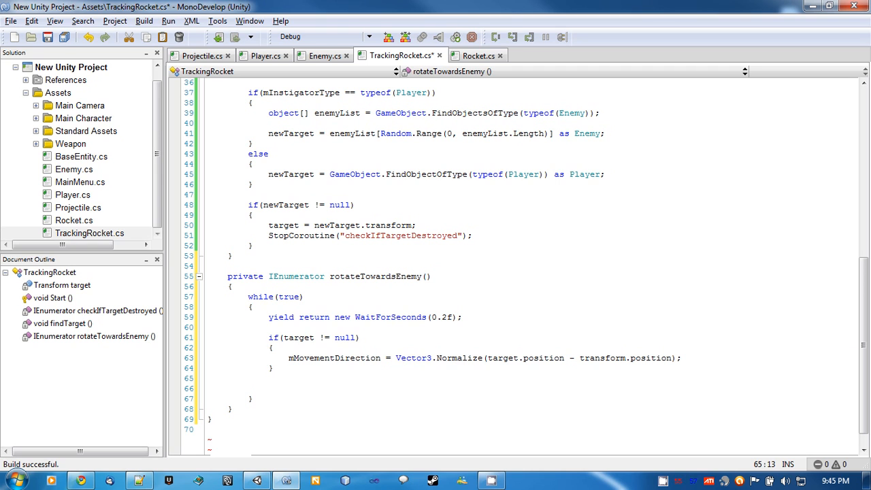
{"action": "type", "text": "else"}
{"action": "type", "text": "{"}
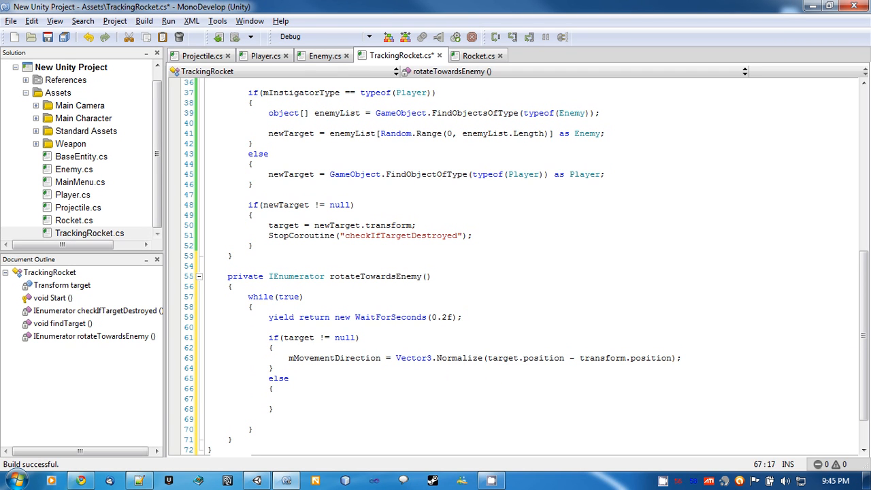
{"action": "type", "text": "StartCoroutine("}
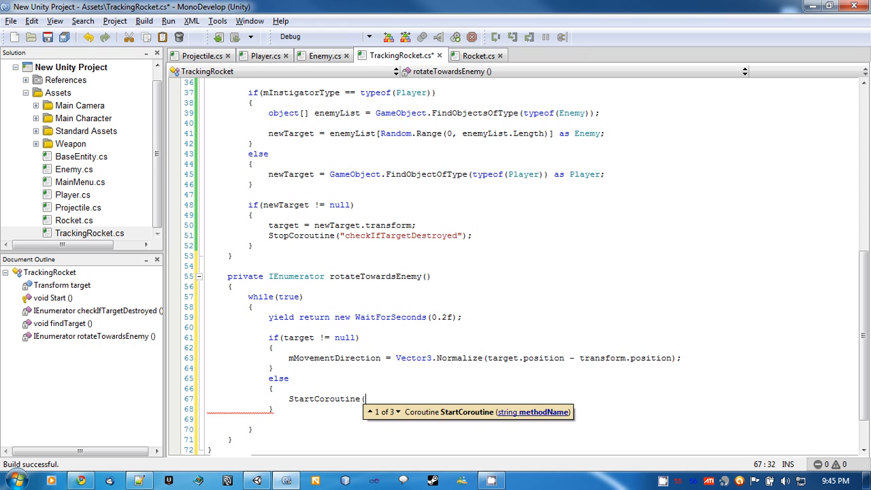
{"action": "type", "text": "checkIfTargetDestroyed"}
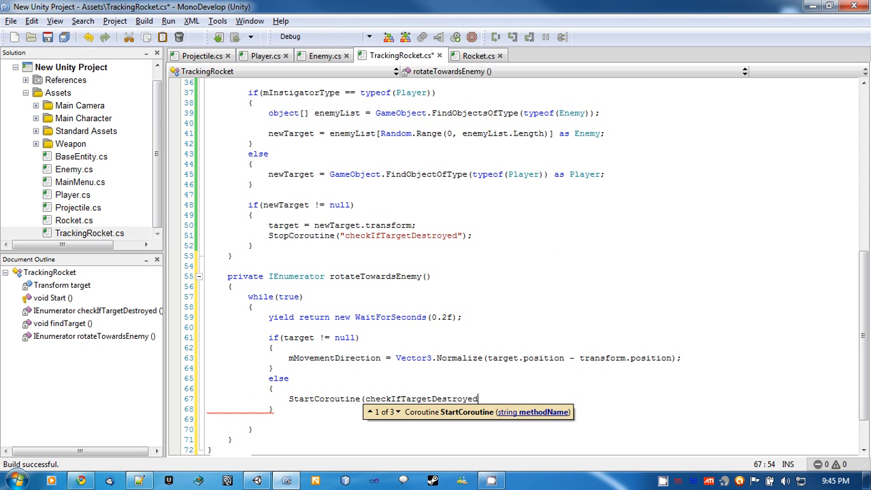
{"action": "type", "text": "());"}
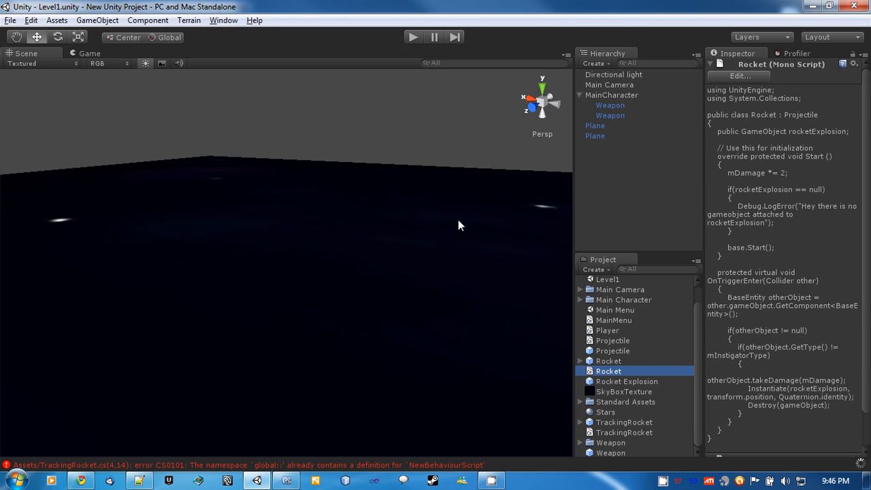
- Remove the Rocket prefab's Box Collider, then inspect the TrackingRocket prefab's Sphere Collider
{"action": "left_click", "coordinate": [608, 360]}
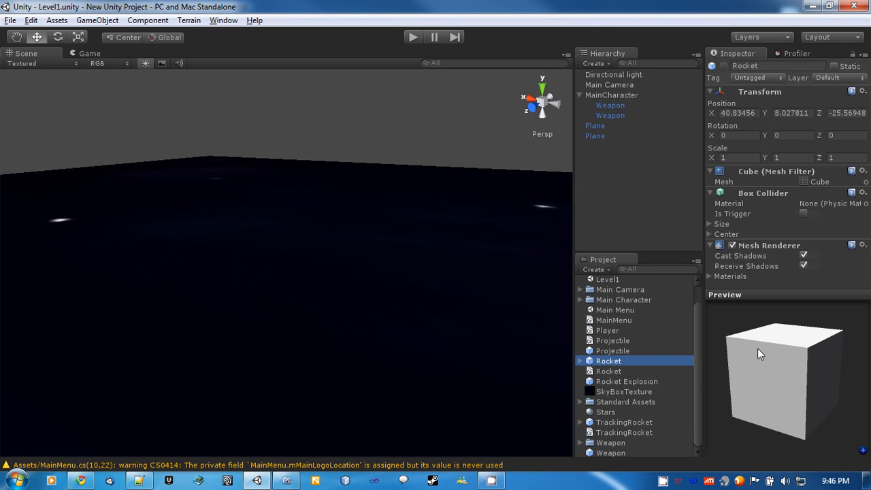
{"action": "left_click", "coordinate": [608, 370]}
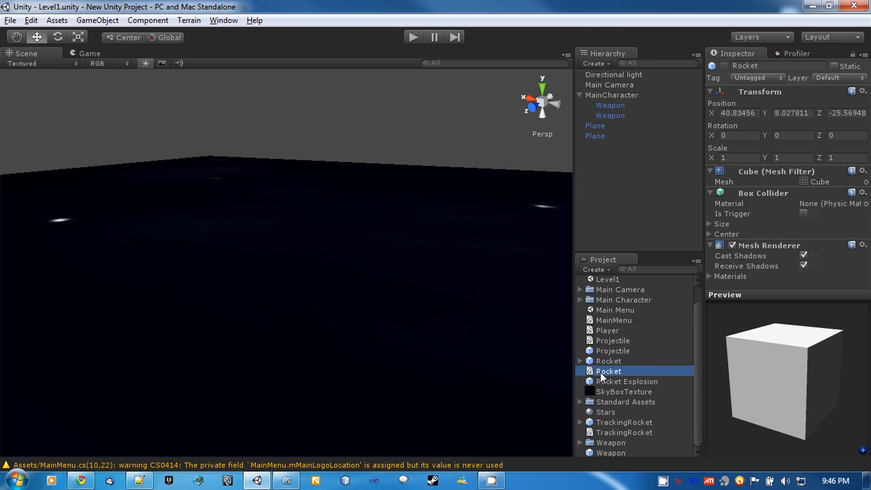
{"action": "left_click", "coordinate": [608, 371]}
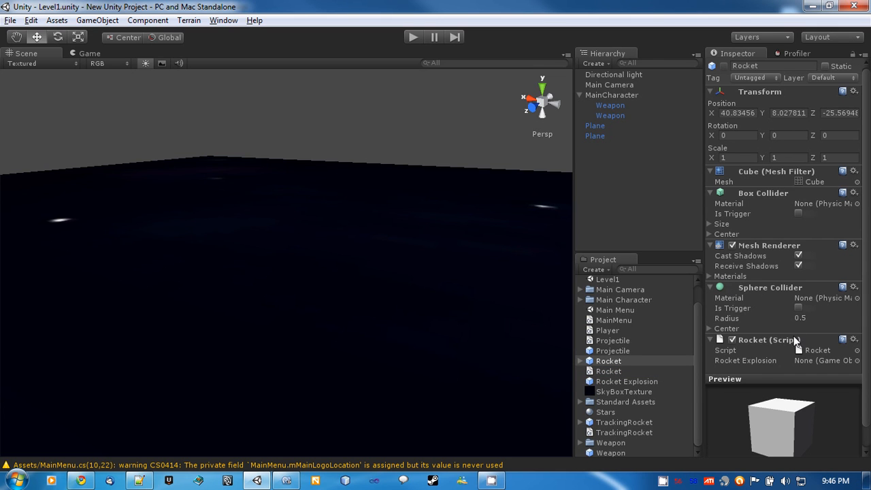
{"action": "left_click", "coordinate": [854, 191]}
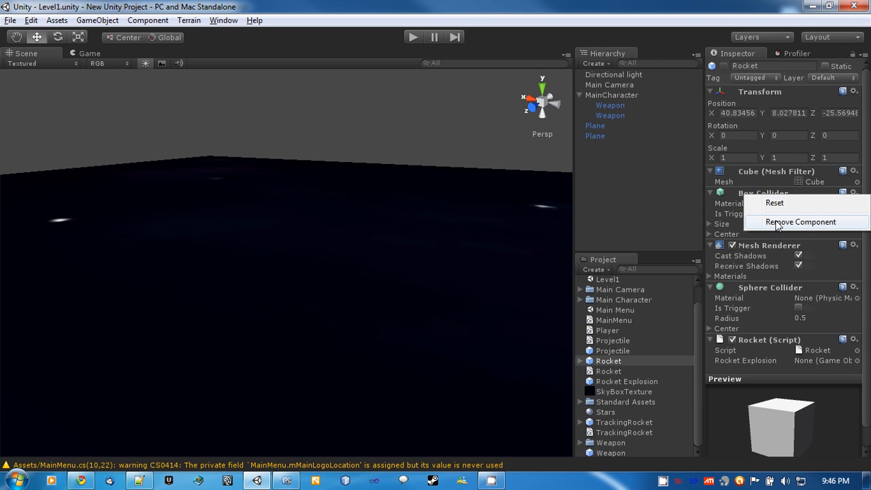
{"action": "left_click", "coordinate": [800, 222]}
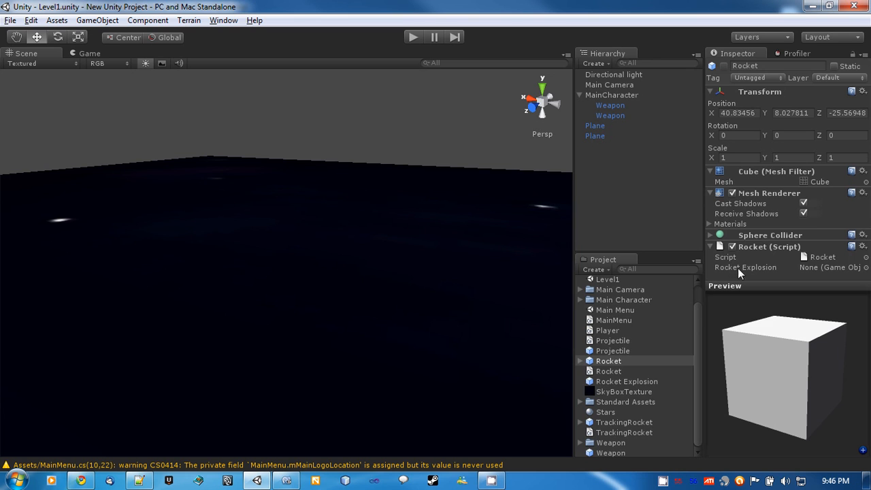
{"action": "left_click", "coordinate": [709, 234]}
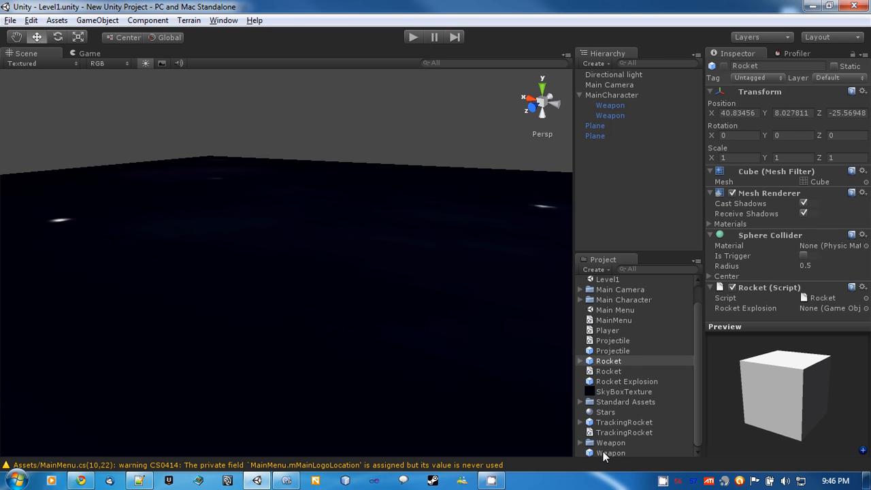
{"action": "left_click", "coordinate": [624, 422]}
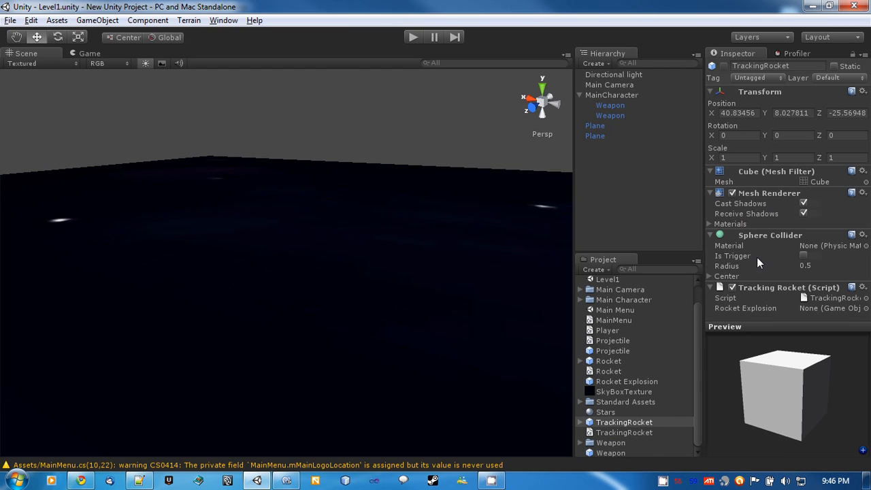
{"action": "mouse_move", "coordinate": [592, 325]}
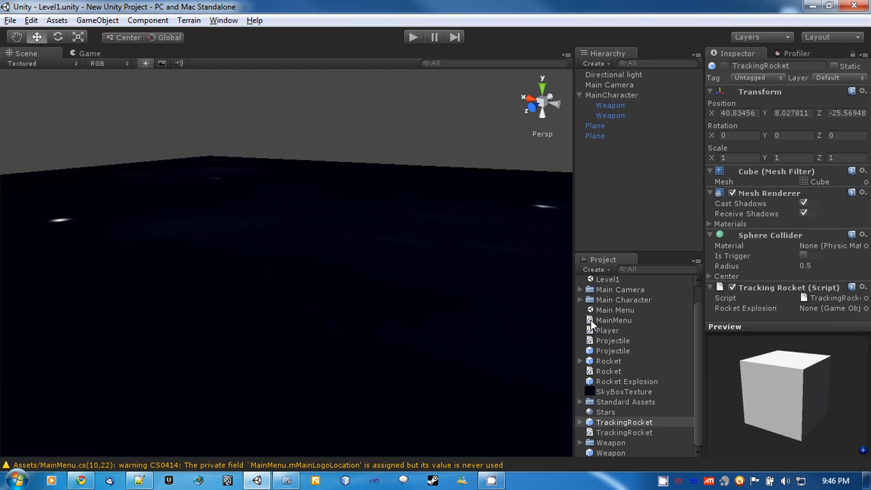
- Assign the Rocket Explosion prefab to the Rocket prefab's Rocket Explosion slot
{"action": "left_click", "coordinate": [610, 105]}
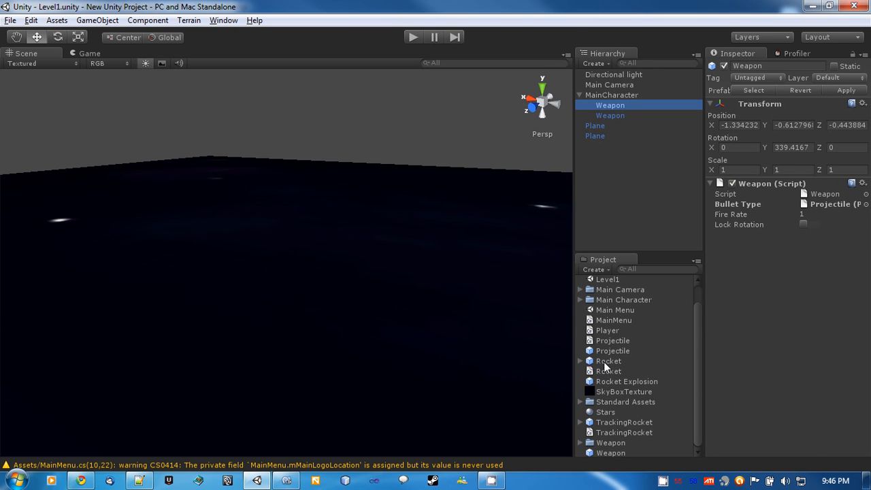
{"action": "left_click", "coordinate": [608, 361]}
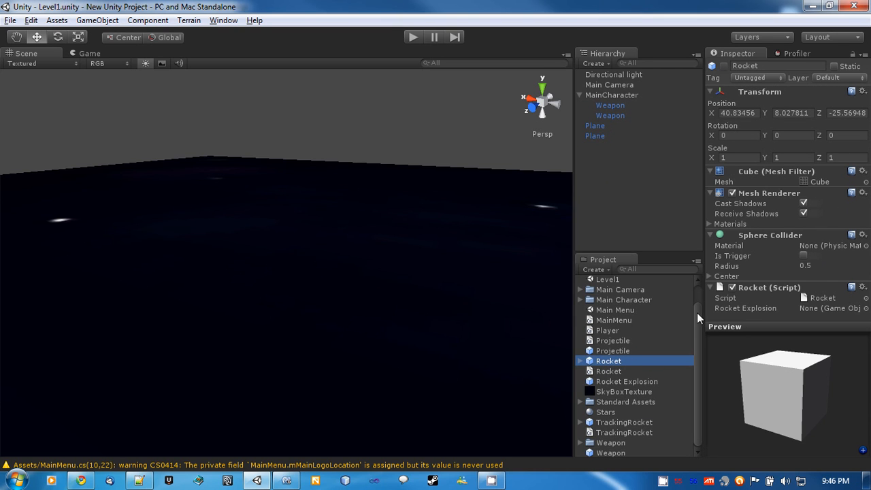
{"action": "mouse_move", "coordinate": [734, 314]}
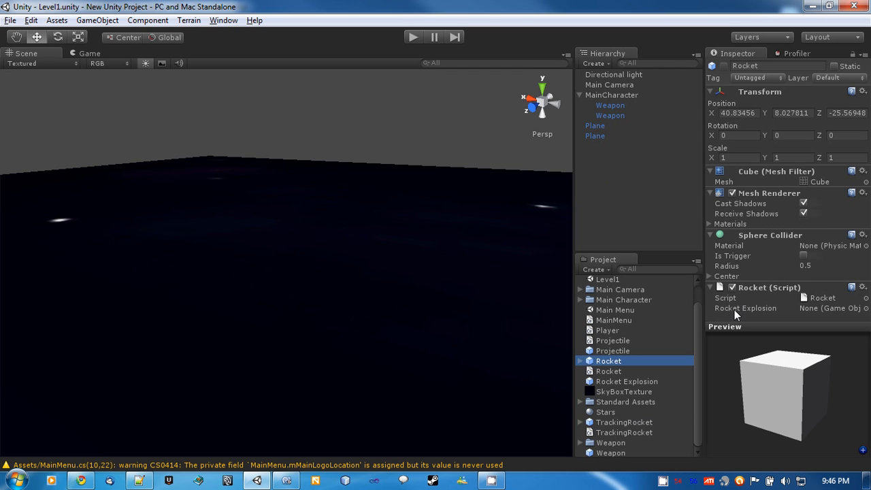
{"action": "left_click", "coordinate": [745, 308]}
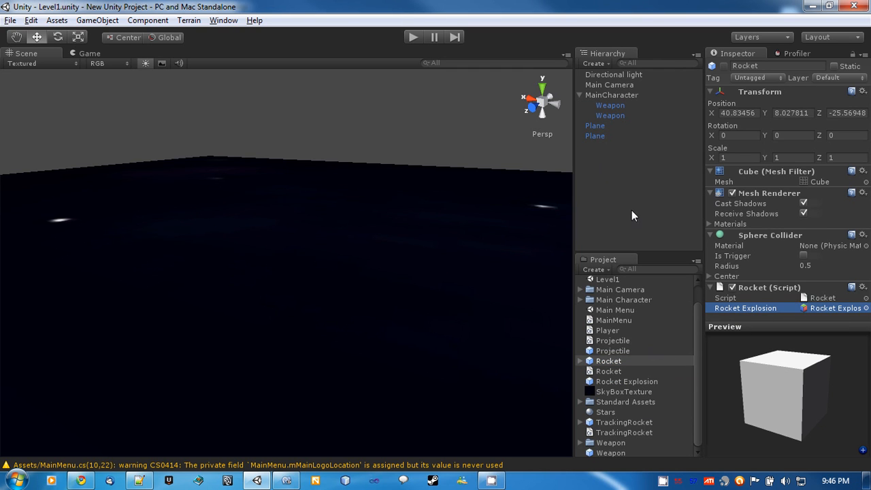
{"action": "left_click", "coordinate": [610, 105]}
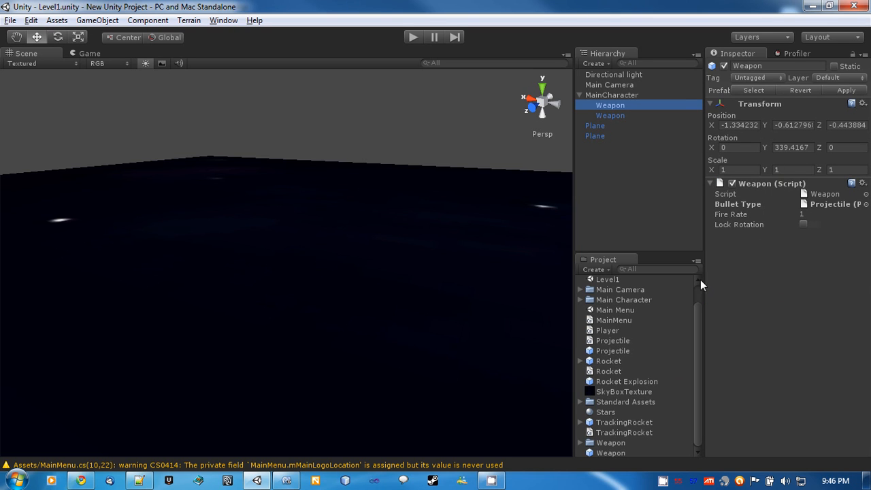
{"action": "mouse_move", "coordinate": [602, 364]}
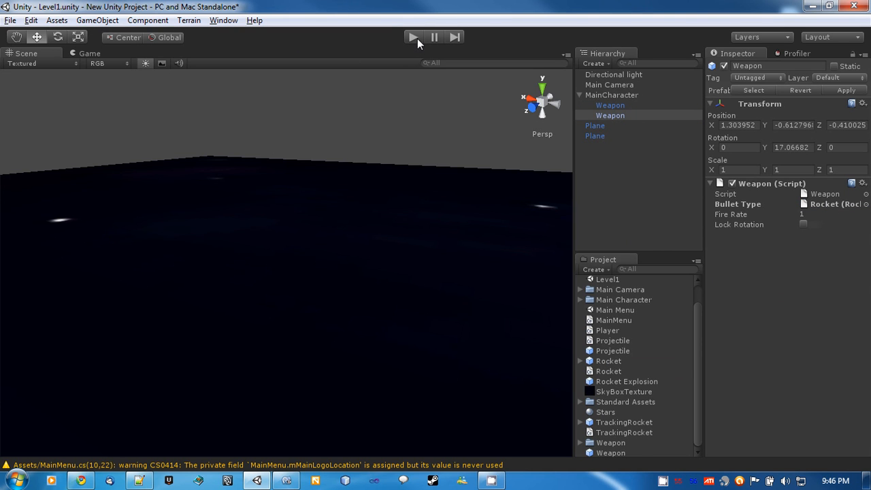
- Enter play mode to test the second Weapon firing Rocket bullets
{"action": "left_click", "coordinate": [413, 37]}
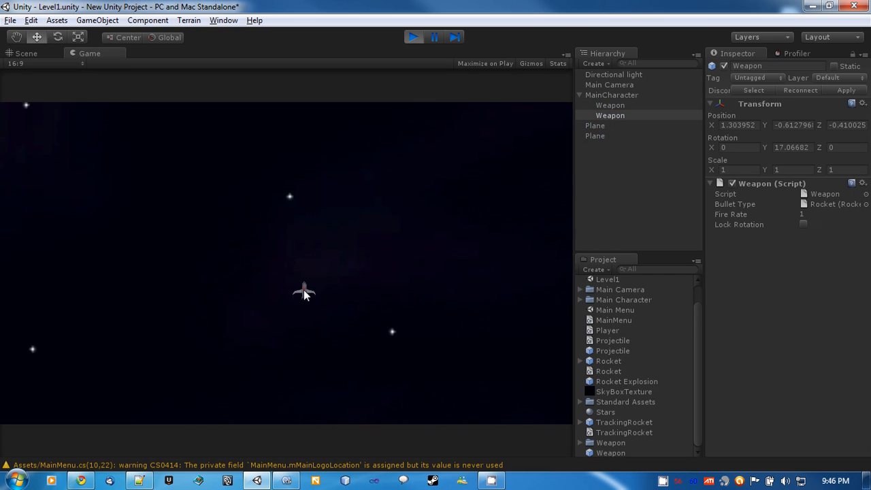